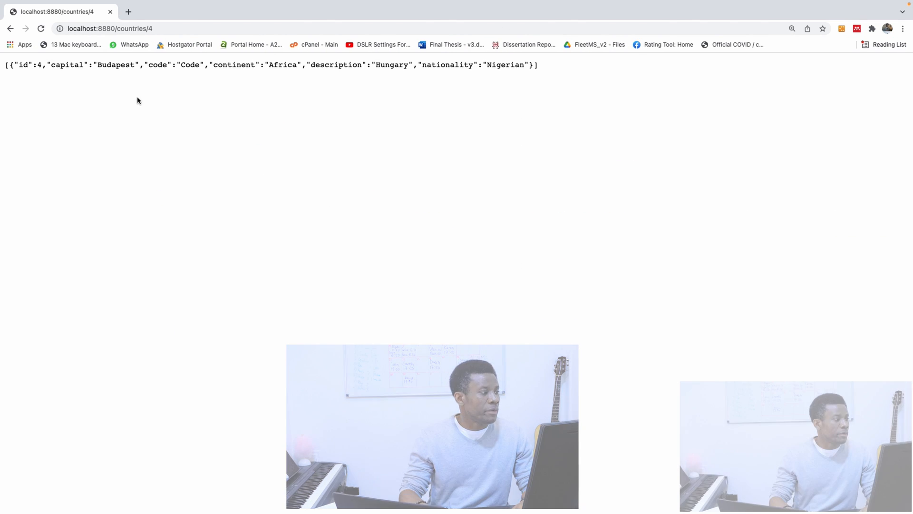
Navigate the browser to localhost:8880/countries/3 to fetch the country with id 3.
{"action": "left_click", "coordinate": [111, 28]}
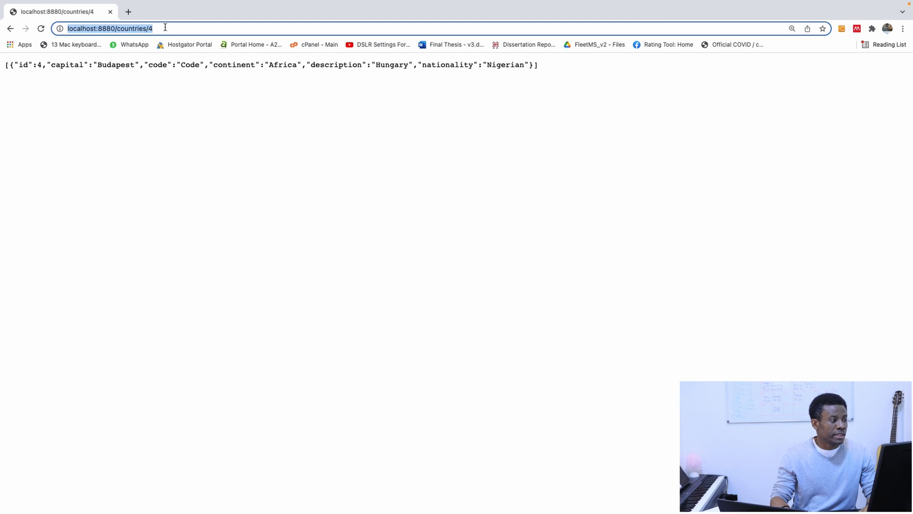
{"action": "type", "text": "localhost:8880/countries/3"}
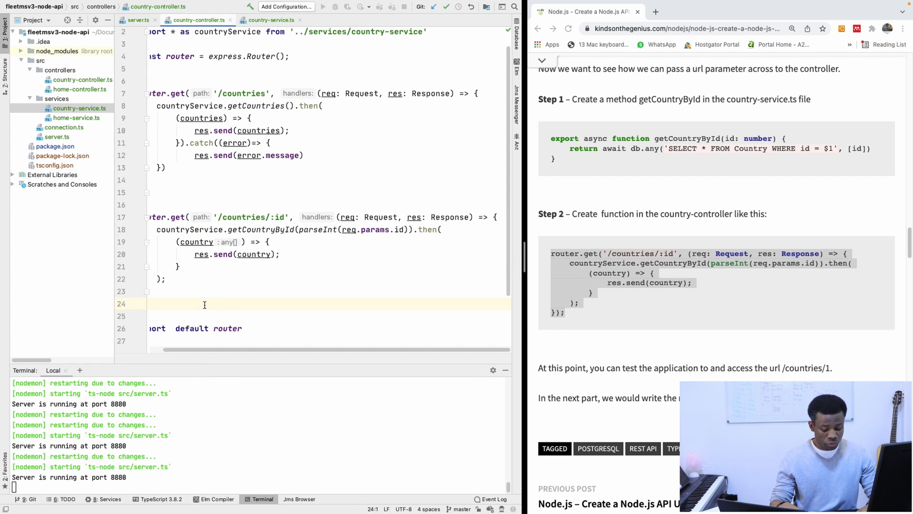
Delete the extra blank lines around the /countries/:id route in country-controller.ts.
{"action": "key", "text": "Backspace"}
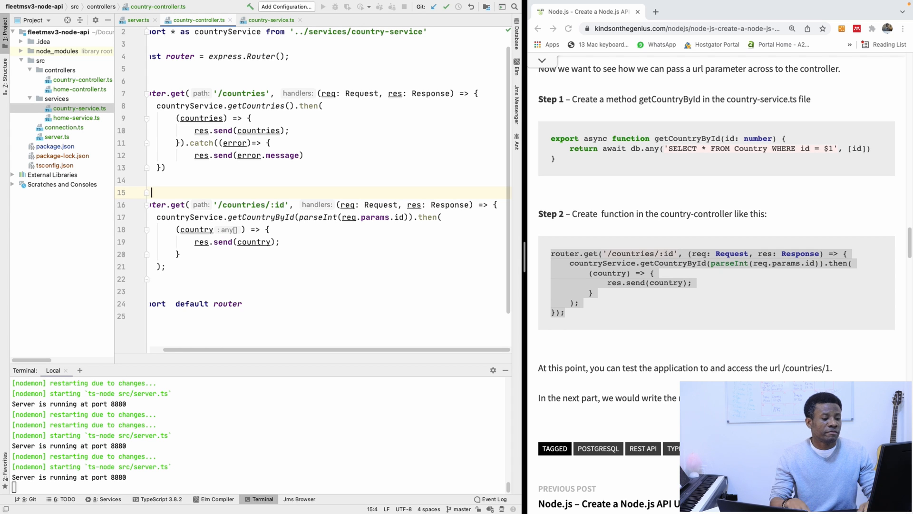
{"action": "scroll", "scroll_direction": "down", "scroll_amount": 3}
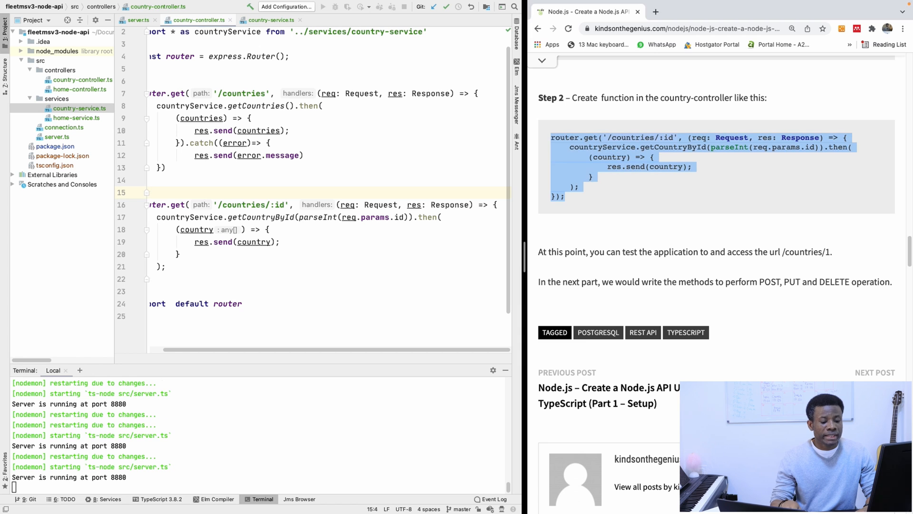
Copy the Part 3 tutorial's saveCountry service method into the end of country-service.ts.
{"action": "left_click", "coordinate": [875, 372]}
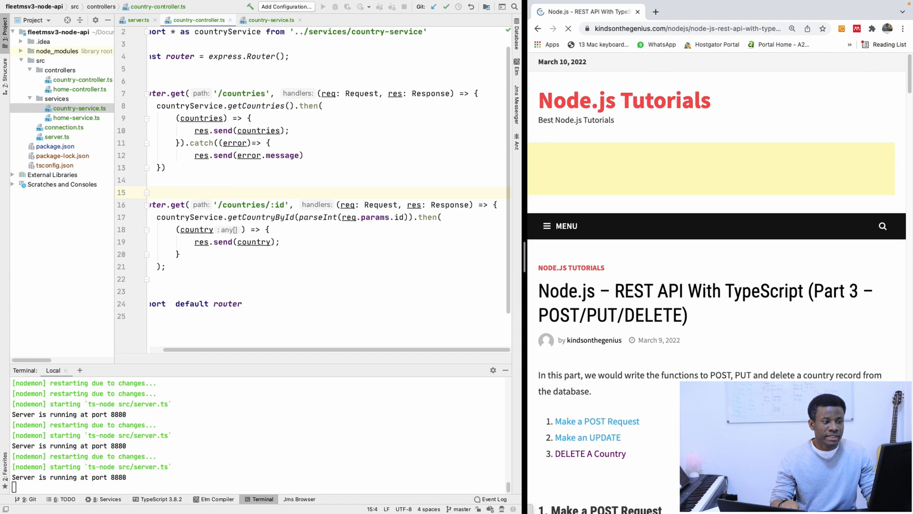
{"action": "scroll", "scroll_direction": "down", "scroll_amount": 3}
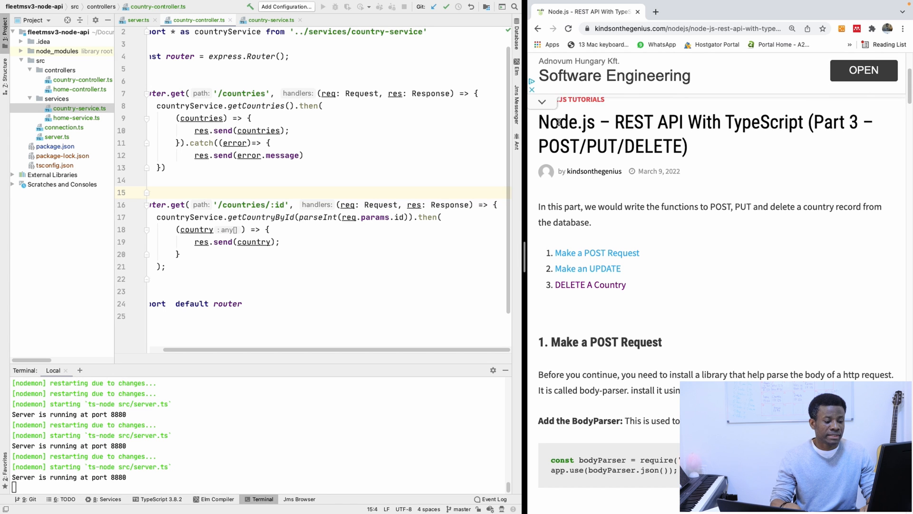
{"action": "scroll", "scroll_direction": "down", "scroll_amount": 3}
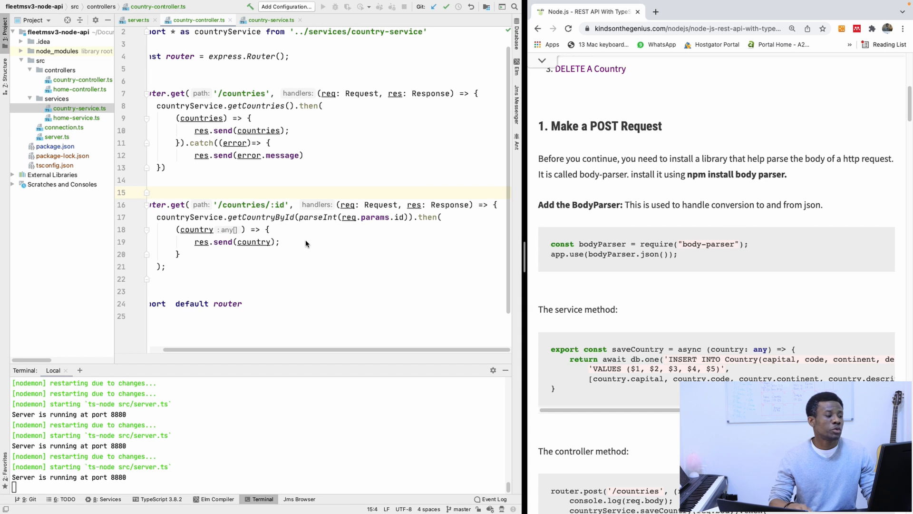
{"action": "left_click", "coordinate": [271, 20]}
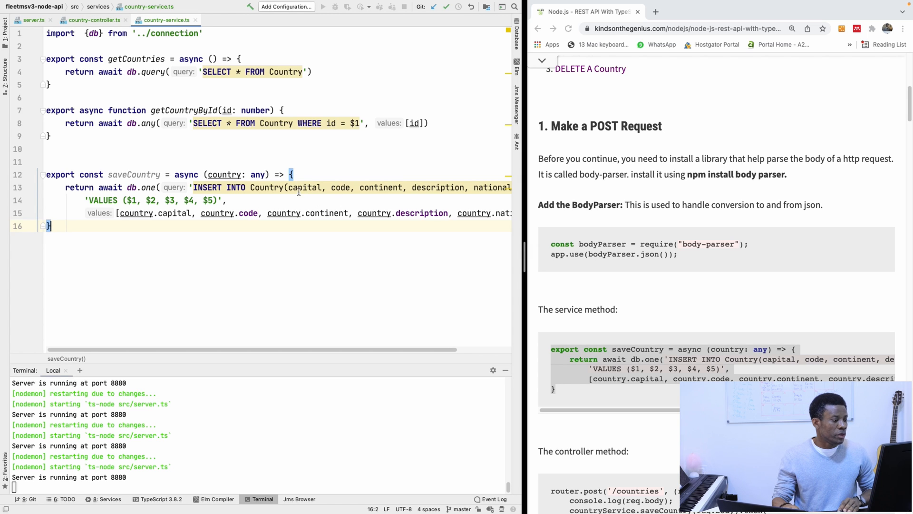
Add 'id,' to the INSERT column list and renumber VALUES to ($1, $2, $3, $4, $5, $6).
{"action": "type", "text": "id,"}
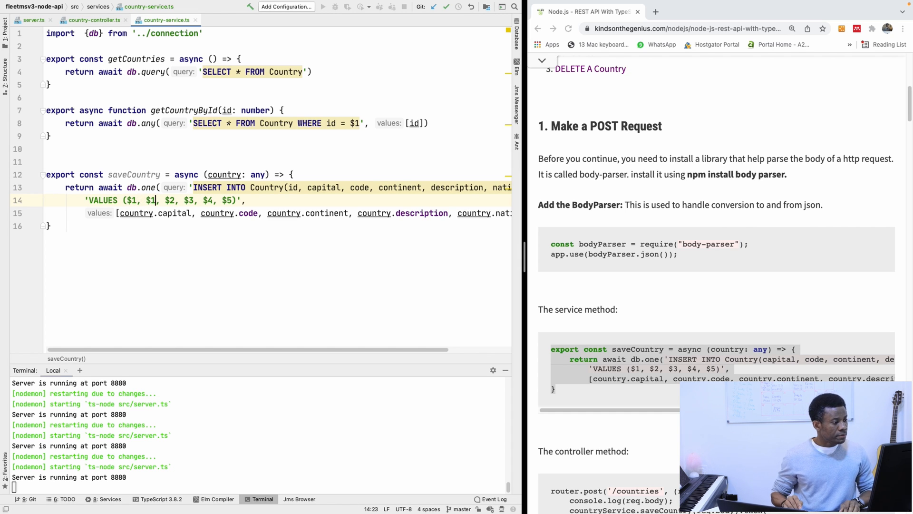
{"action": "type", "text": "2"}
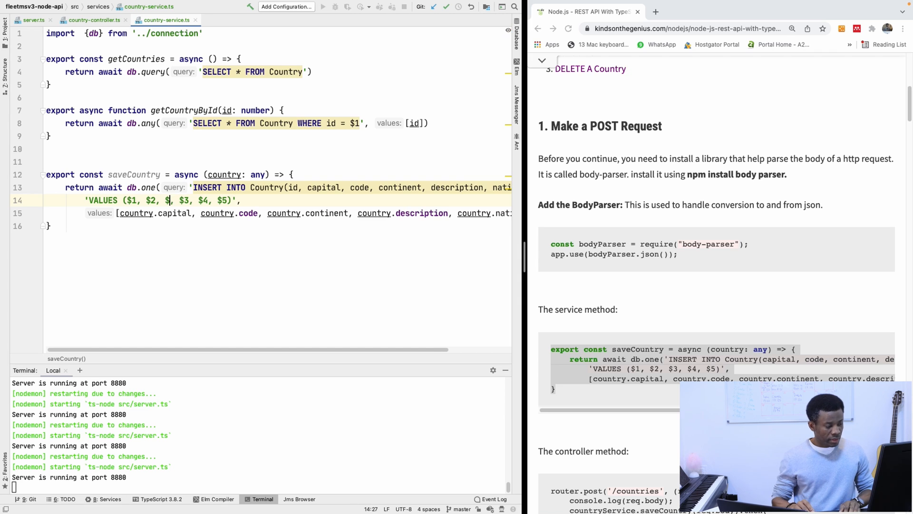
{"action": "type", "text": "3"}
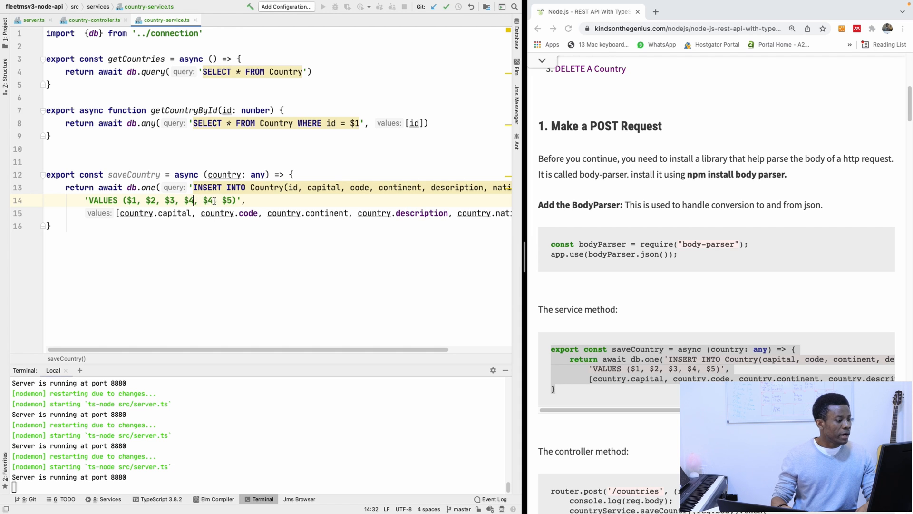
{"action": "type", "text": "5"}
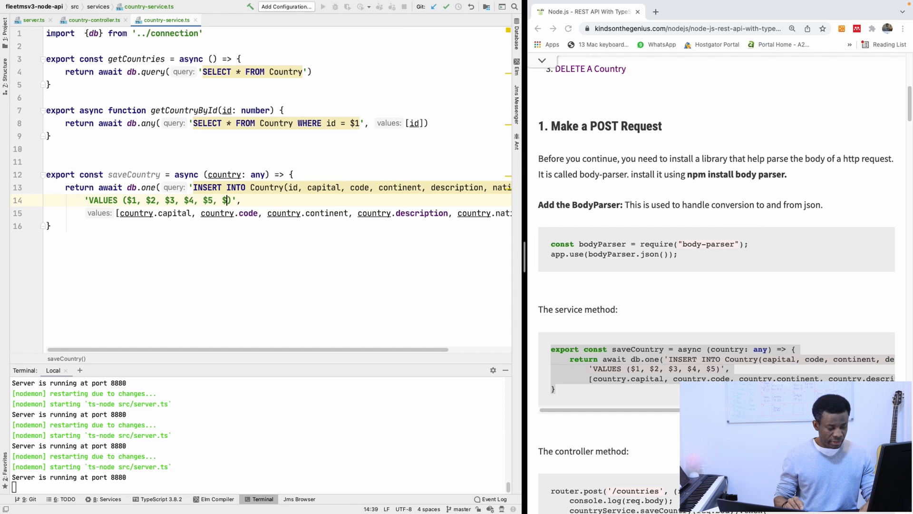
{"action": "type", "text": "6"}
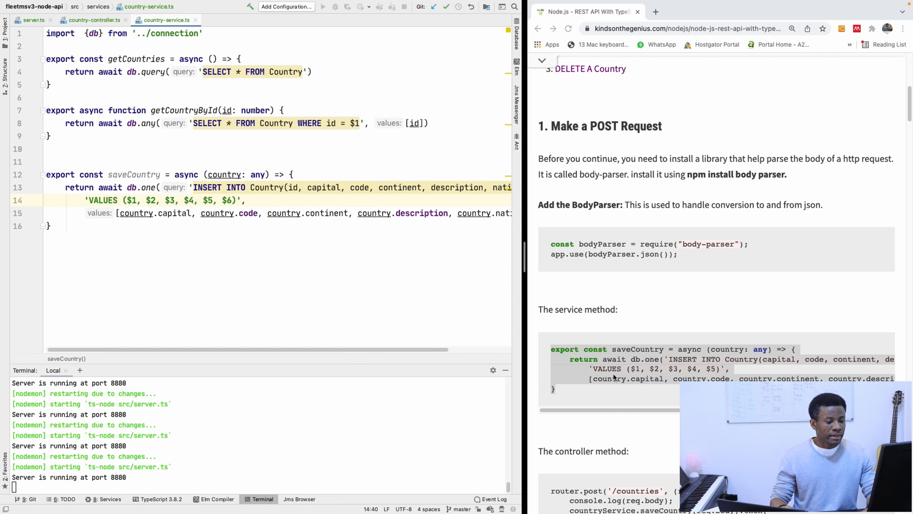
Paste the tutorial's router.post('/countries') method into country-controller.ts before the export.
{"action": "scroll", "scroll_direction": "down", "scroll_amount": 3}
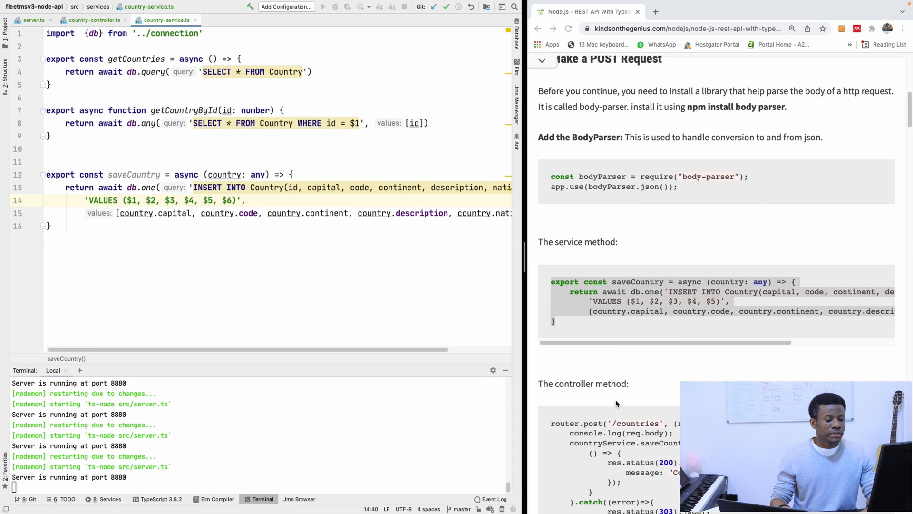
{"action": "scroll", "scroll_direction": "down", "scroll_amount": 3}
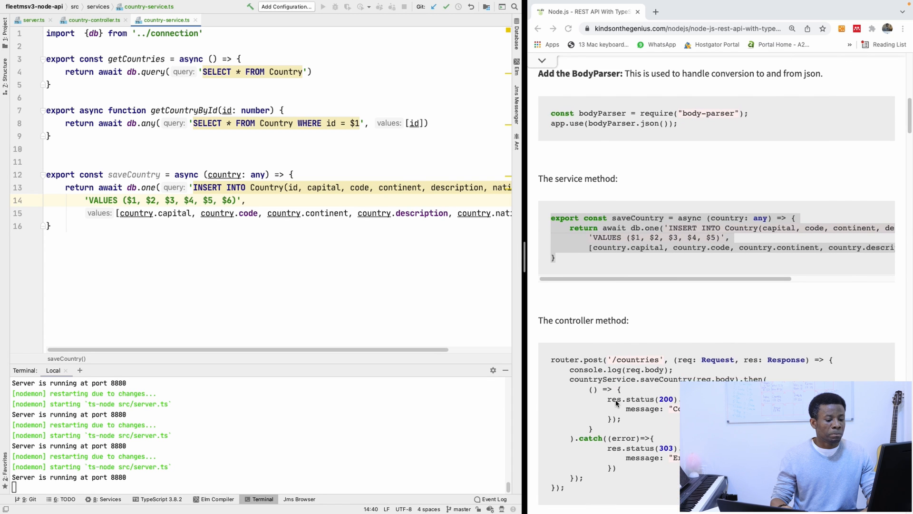
{"action": "scroll", "scroll_direction": "down", "scroll_amount": 3}
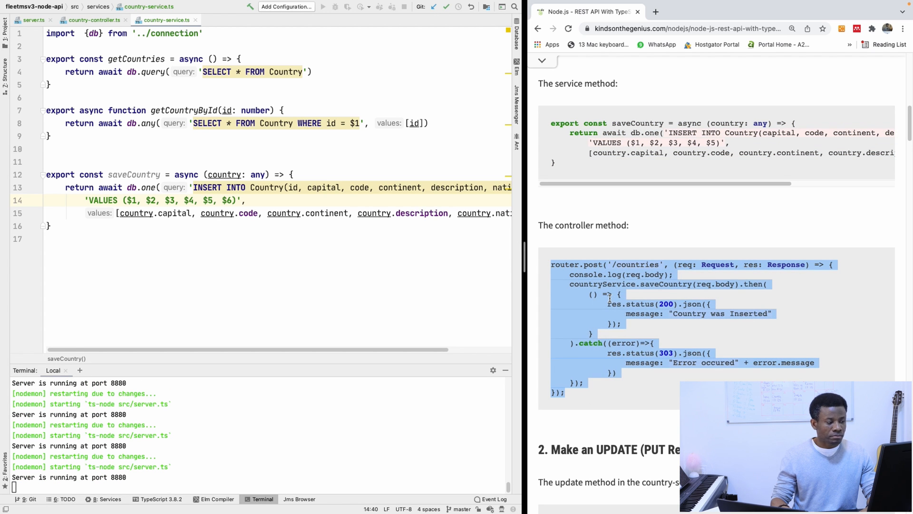
{"action": "left_click", "coordinate": [94, 20]}
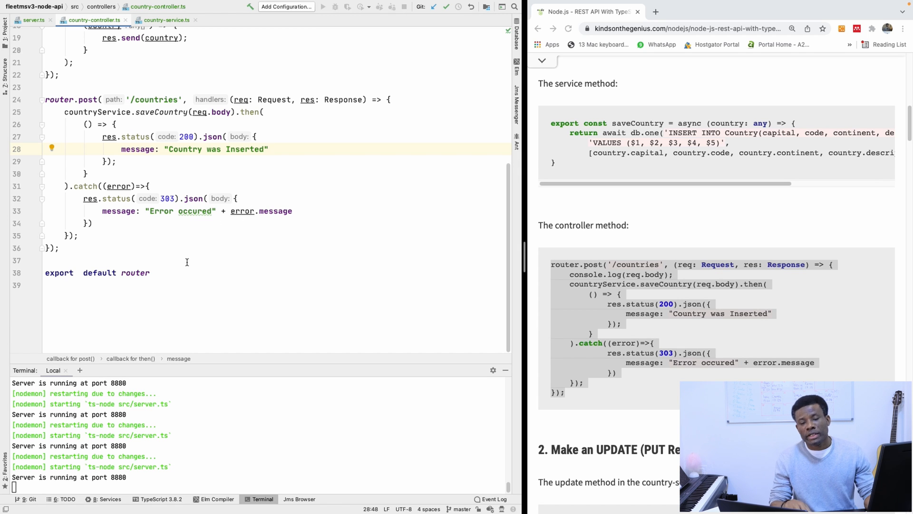
{"action": "mouse_move", "coordinate": [303, 243]}
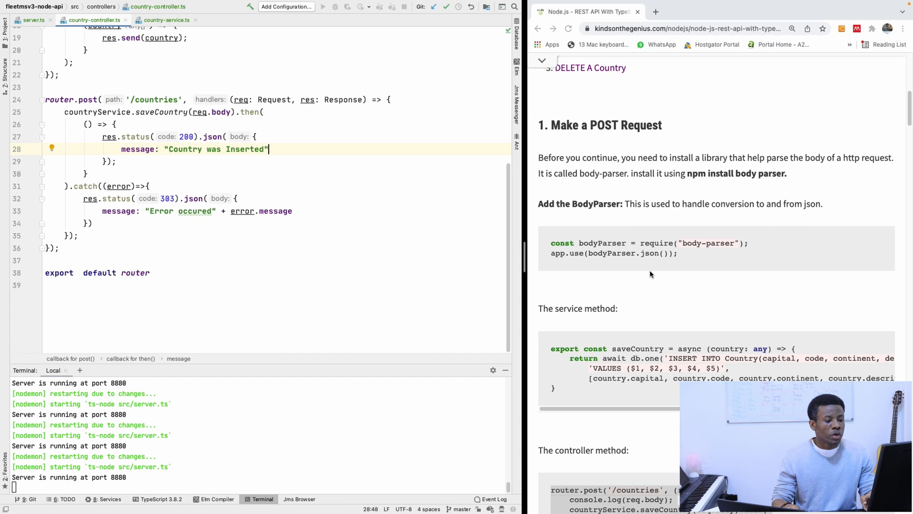
From server.ts, stop the server and run npm install body-parser in the Terminal.
{"action": "scroll", "scroll_direction": "down", "scroll_amount": 3}
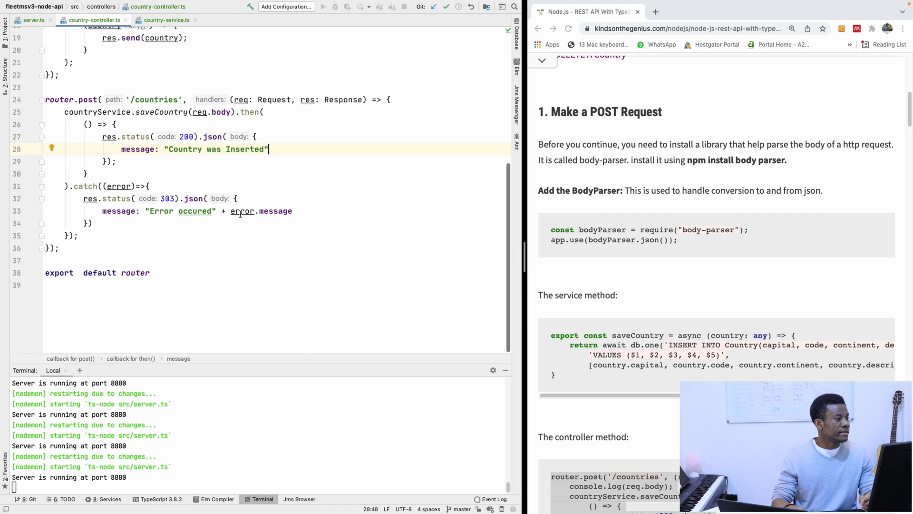
{"action": "left_click", "coordinate": [34, 20]}
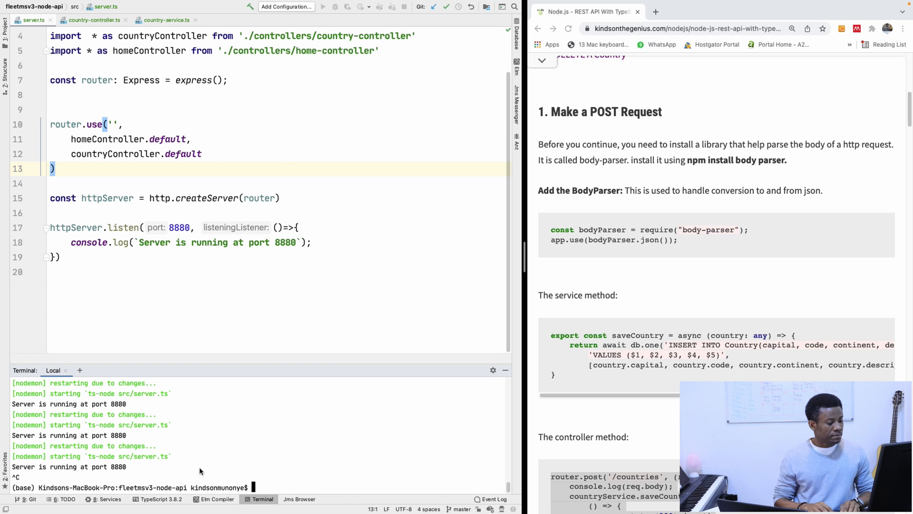
{"action": "type", "text": "npm instal"}
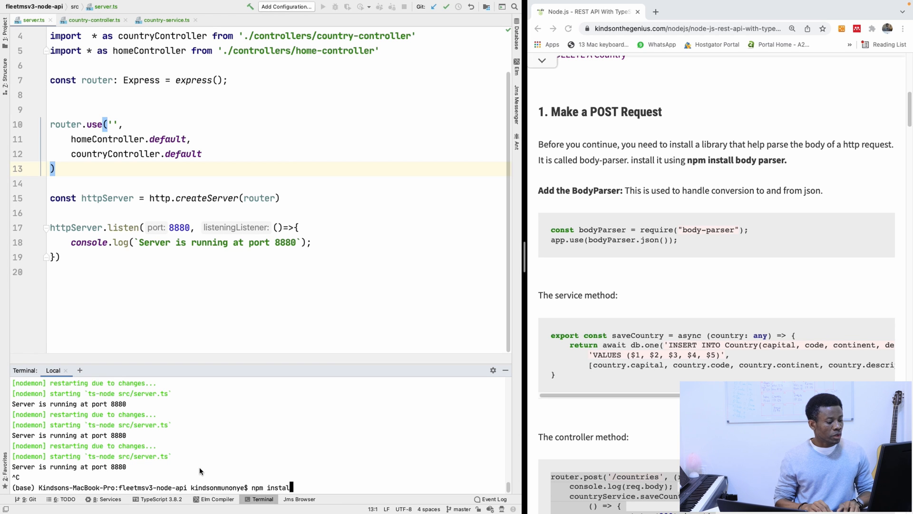
{"action": "type", "text": "body-parser"}
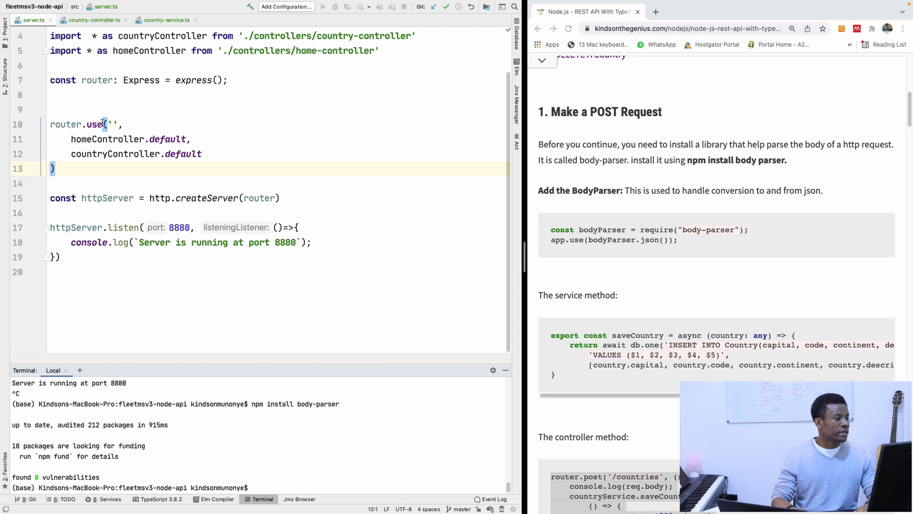
{"action": "left_click", "coordinate": [95, 20]}
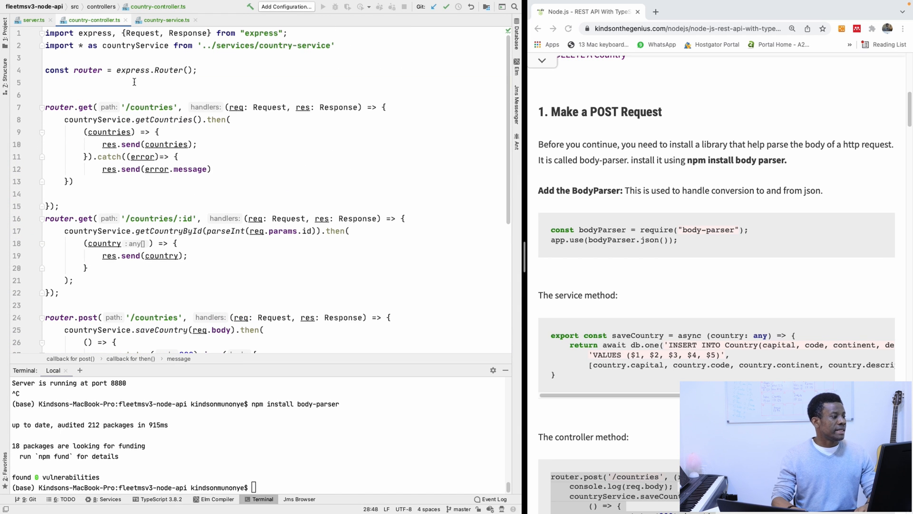
Add const bodyParser = require("body-parser") at the top of country-controller.ts.
{"action": "type", "text": "conste"}
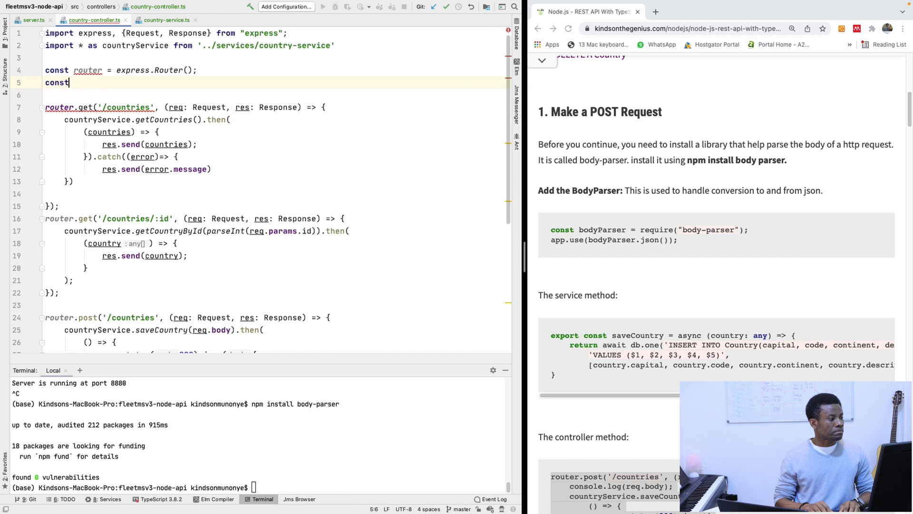
{"action": "type", "text": "body="}
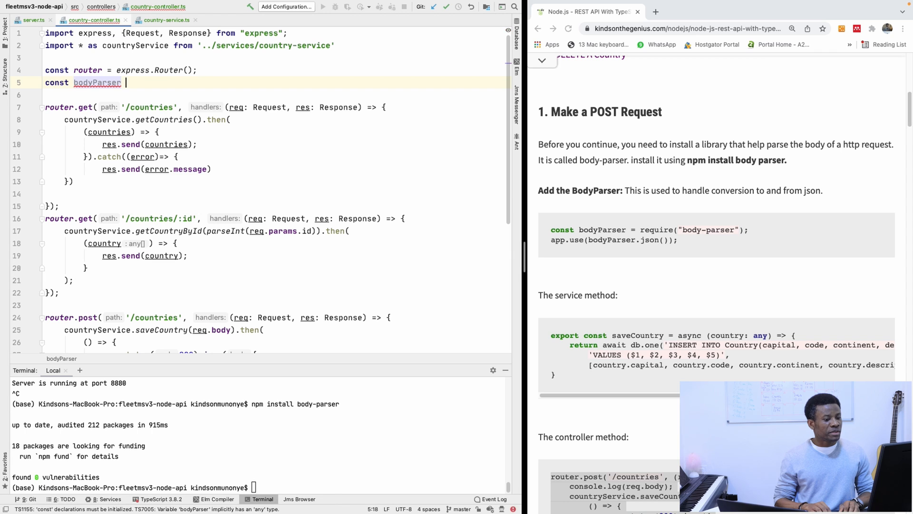
{"action": "type", "text": "r"}
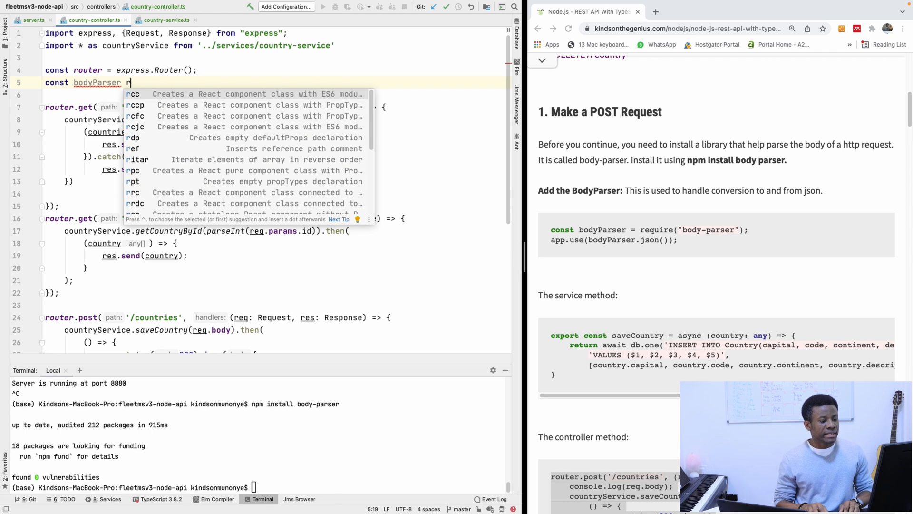
{"action": "type", "text": "e"}
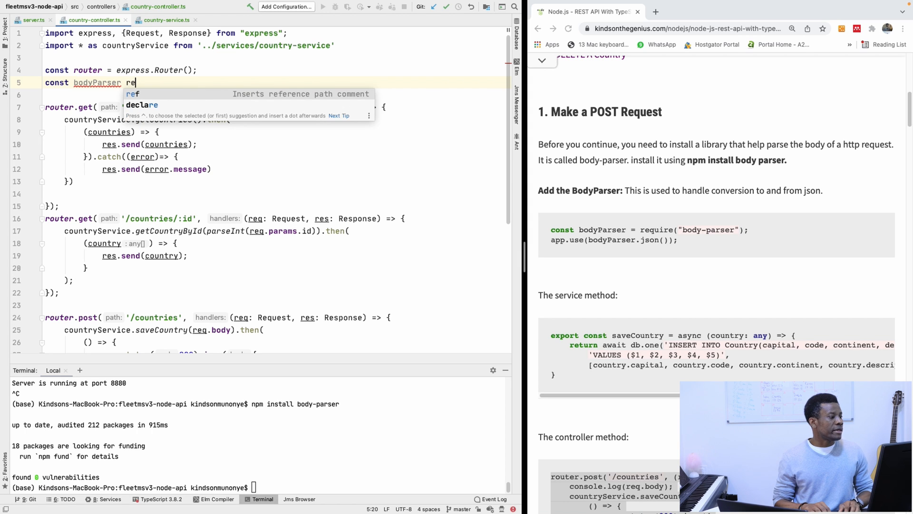
{"action": "type", "text": "qu"}
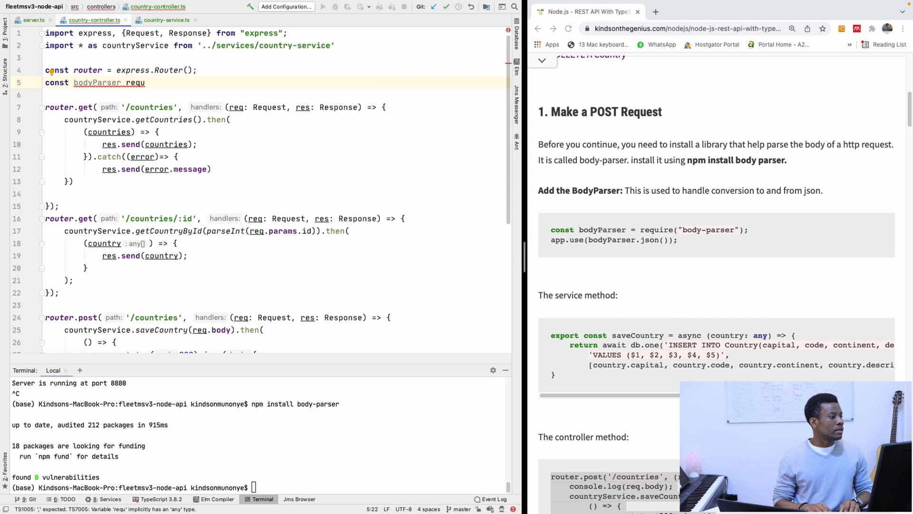
{"action": "key", "text": "BackSpace"}
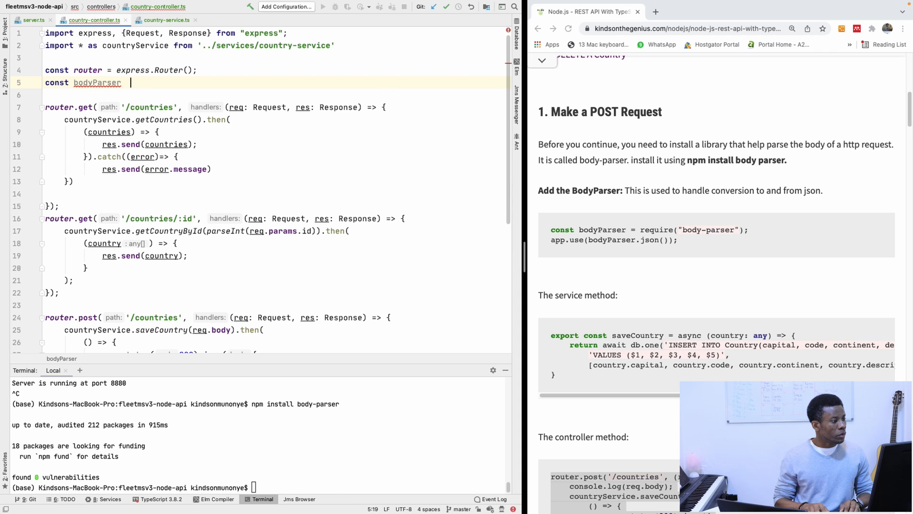
{"action": "type", "text": "= require"}
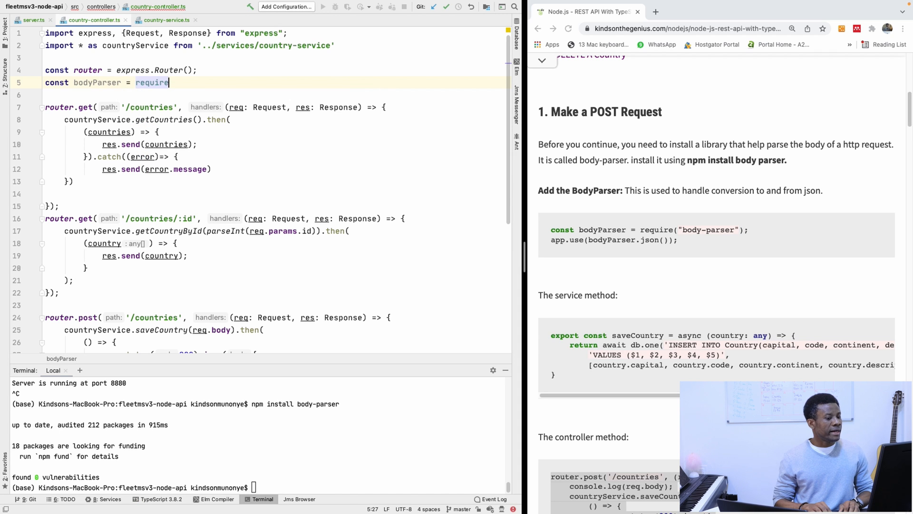
{"action": "type", "text": "()"}
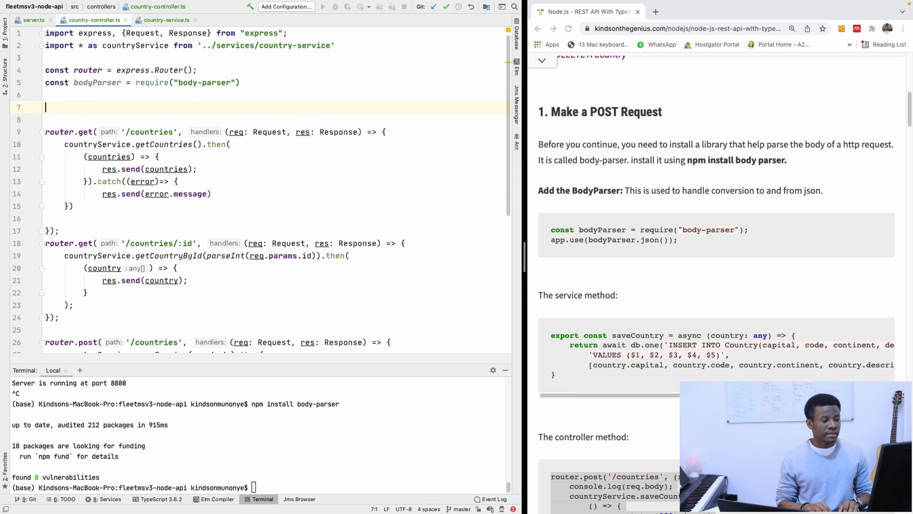
Add router.use(bodyParser.json()) and restart the server with npm run dev.
{"action": "type", "text": "router.use(bodyParser.json());"}
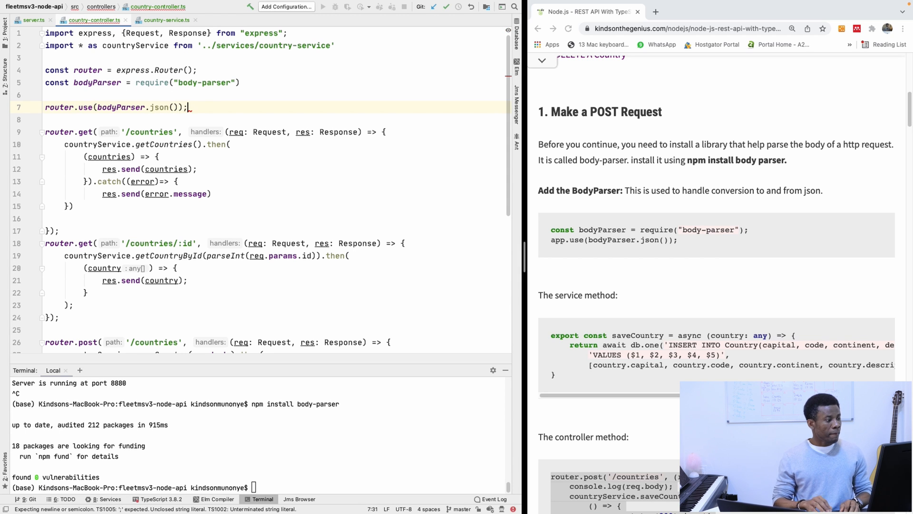
{"action": "scroll", "scroll_direction": "down", "scroll_amount": 3}
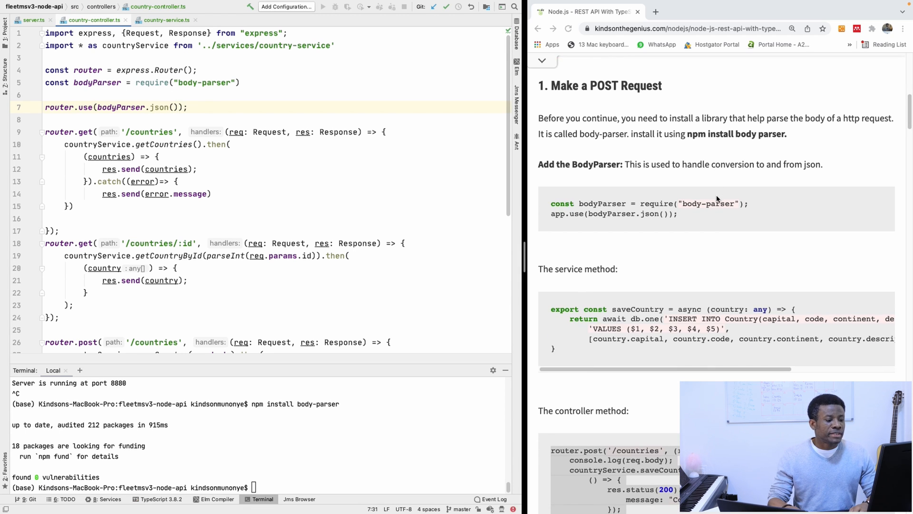
{"action": "scroll", "scroll_direction": "down", "scroll_amount": 3}
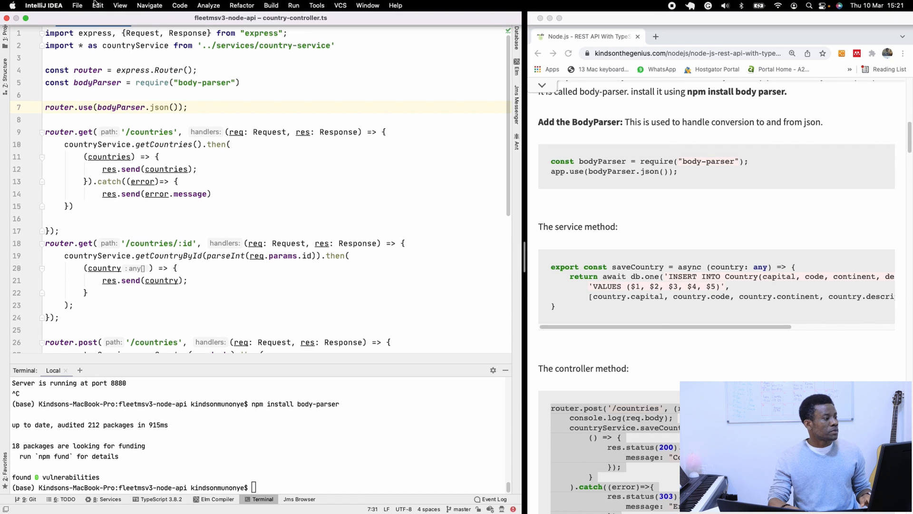
{"action": "left_click", "coordinate": [77, 6]}
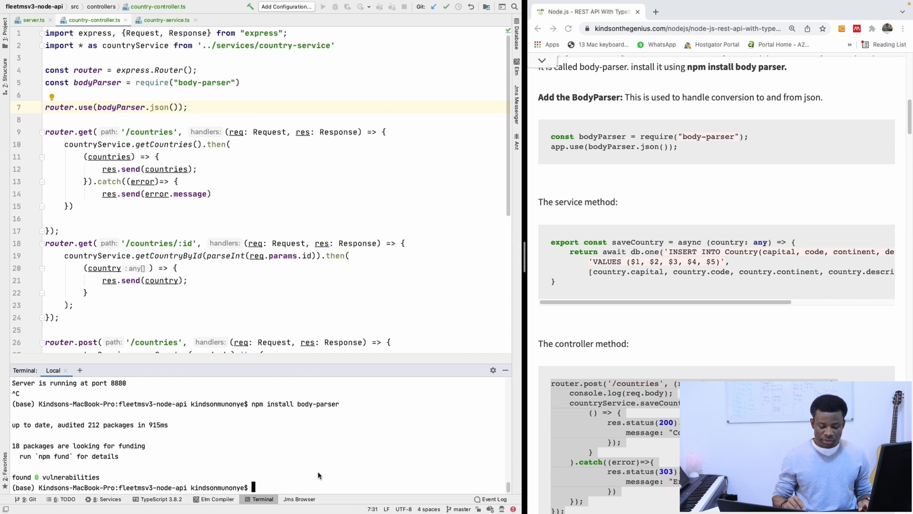
{"action": "type", "text": "npm run dev"}
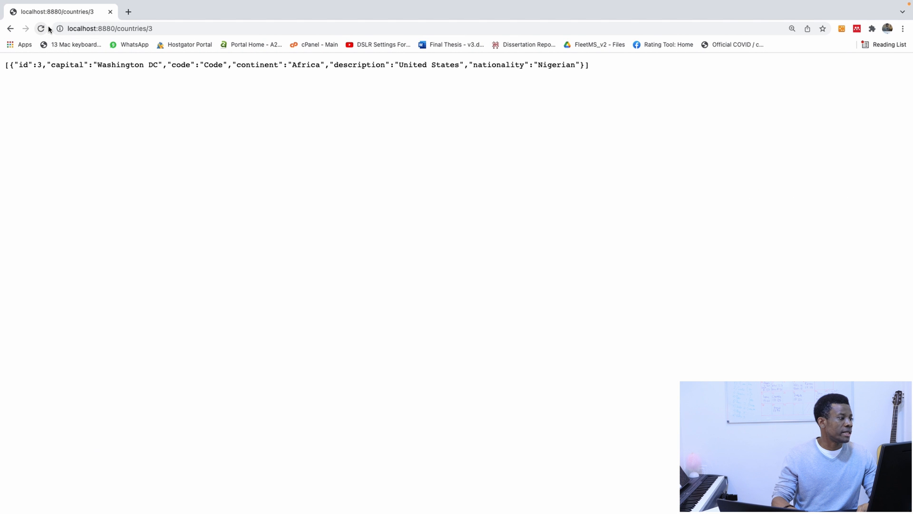
Reload the page and request localhost:8880/countries for the full country list.
{"action": "left_click", "coordinate": [110, 28]}
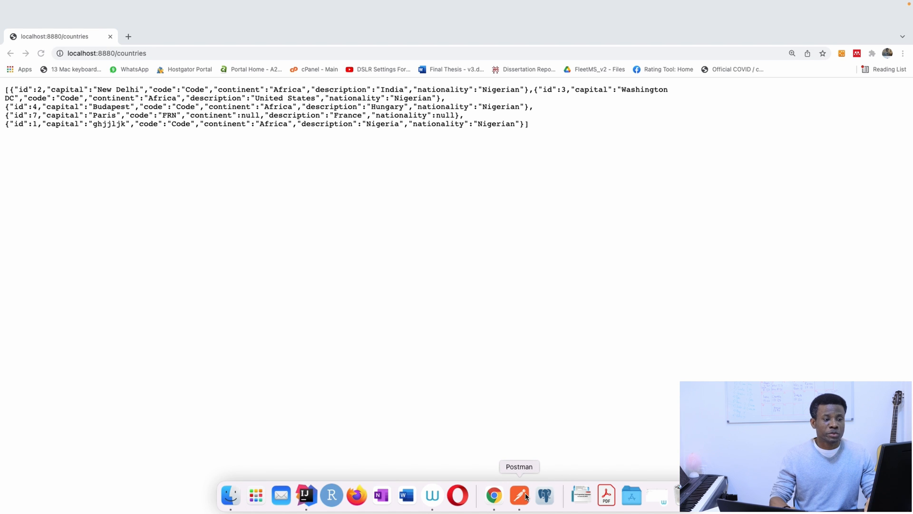
In Postman, set the request port to 8880 and send GET localhost:8880/countries.
{"action": "left_click", "coordinate": [519, 495]}
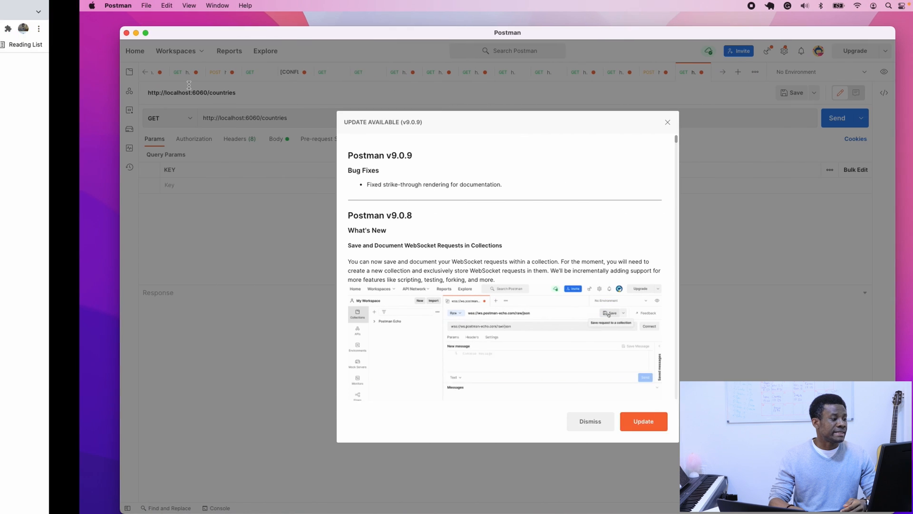
{"action": "left_click", "coordinate": [589, 421]}
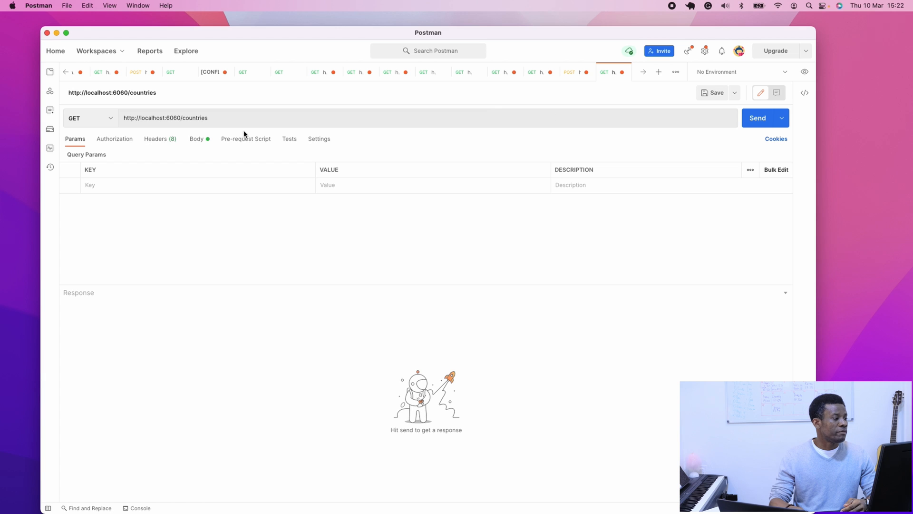
{"action": "double_click", "coordinate": [173, 118]}
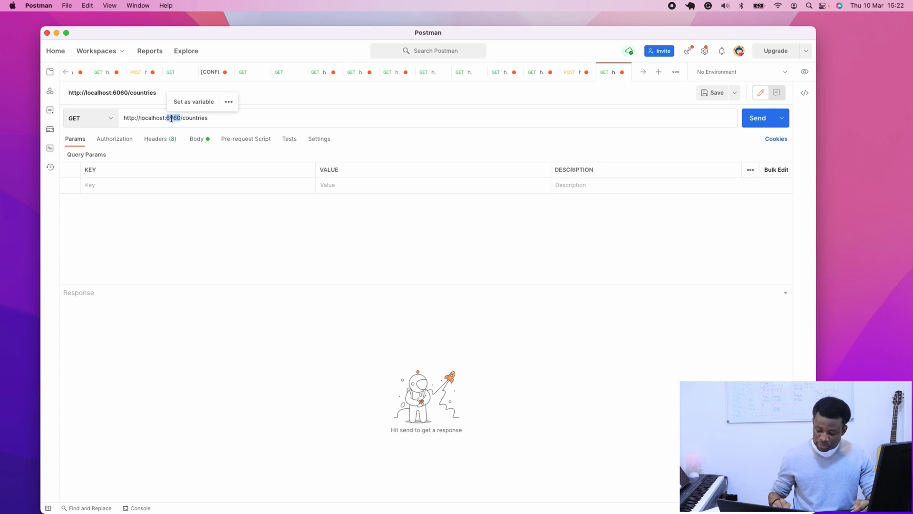
{"action": "type", "text": "8880"}
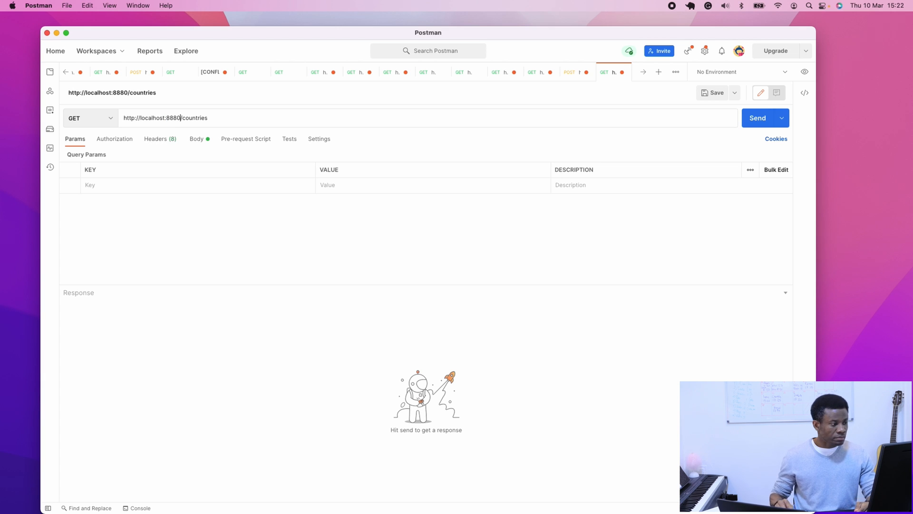
{"action": "left_click", "coordinate": [760, 118]}
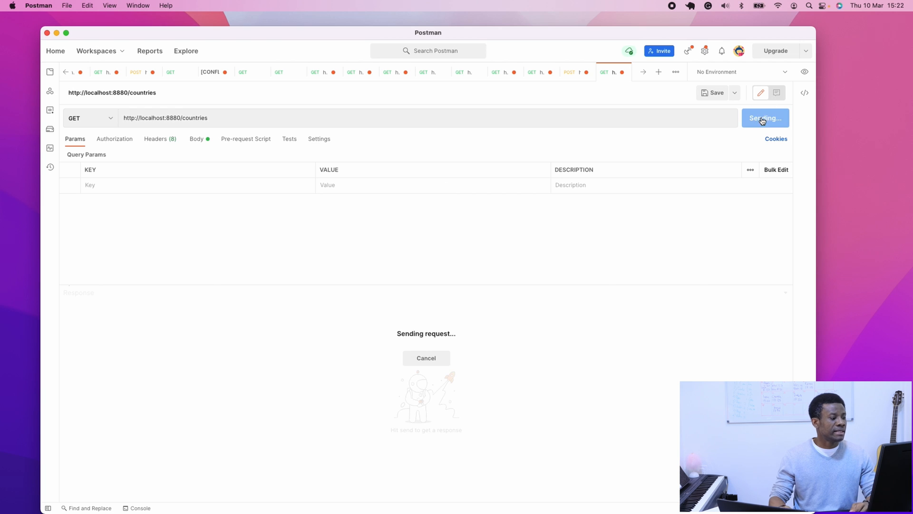
{"action": "left_click", "coordinate": [765, 118]}
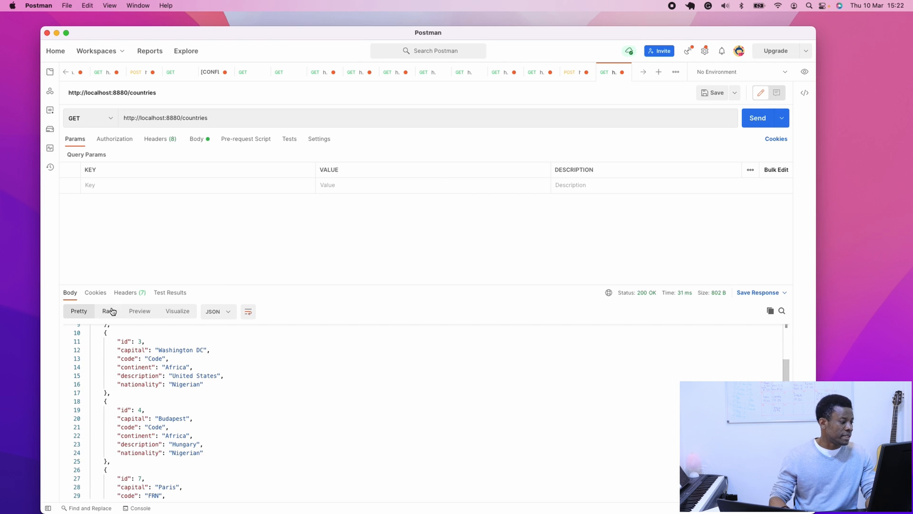
Review the 200 OK response in Preview, Visualize and formatted JSON views.
{"action": "left_click", "coordinate": [139, 311]}
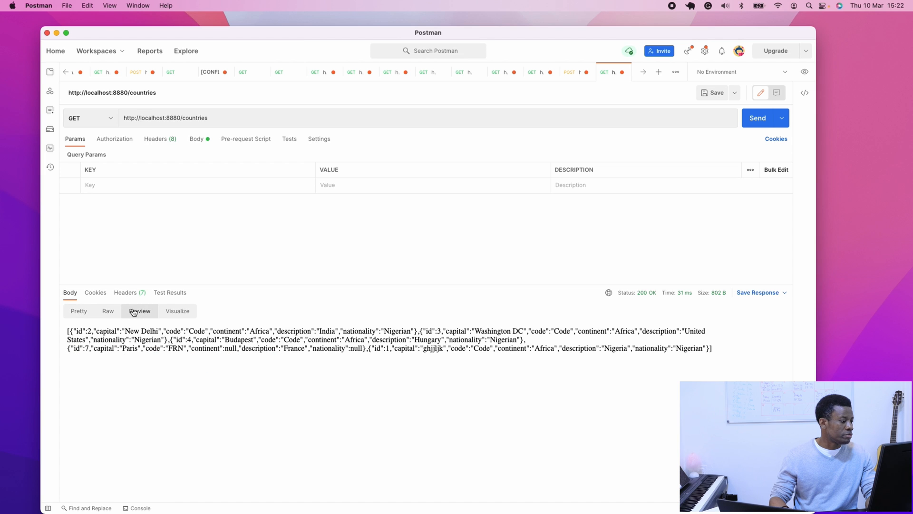
{"action": "left_click", "coordinate": [177, 310]}
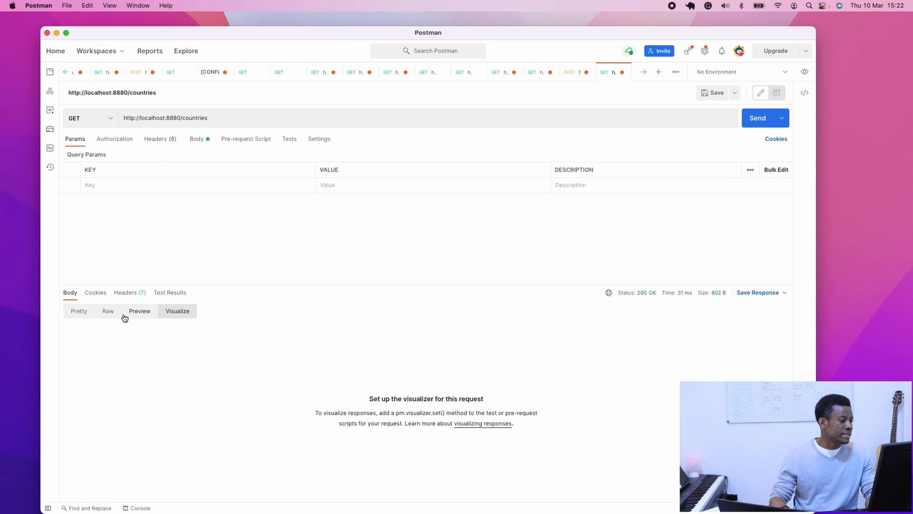
{"action": "left_click", "coordinate": [79, 310]}
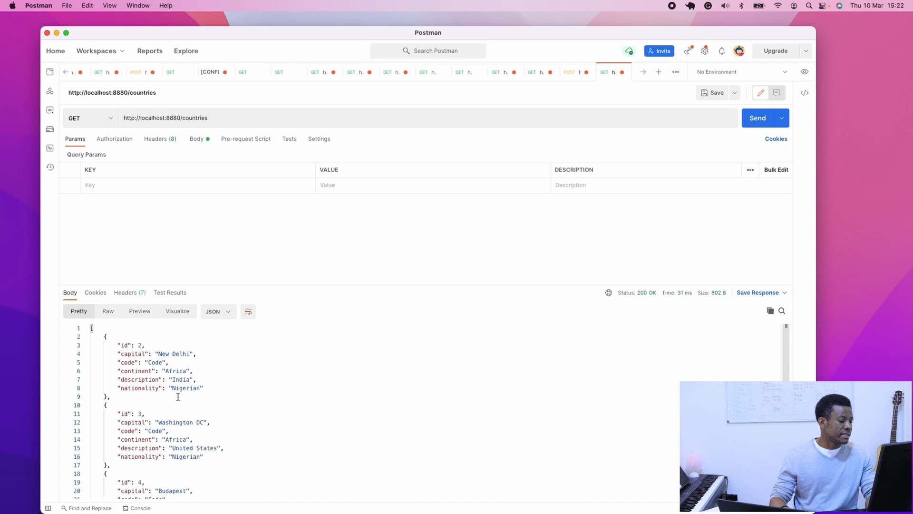
{"action": "scroll", "scroll_direction": "down", "scroll_amount": 3}
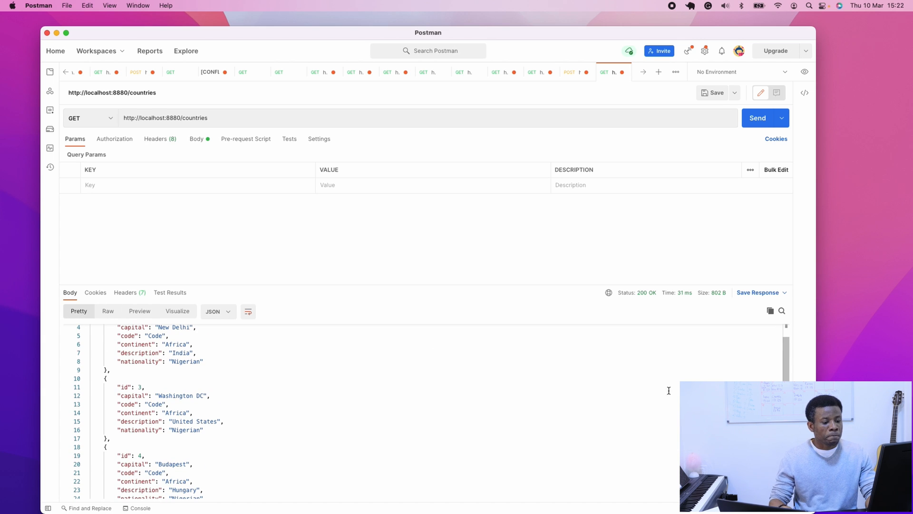
{"action": "mouse_move", "coordinate": [649, 301]}
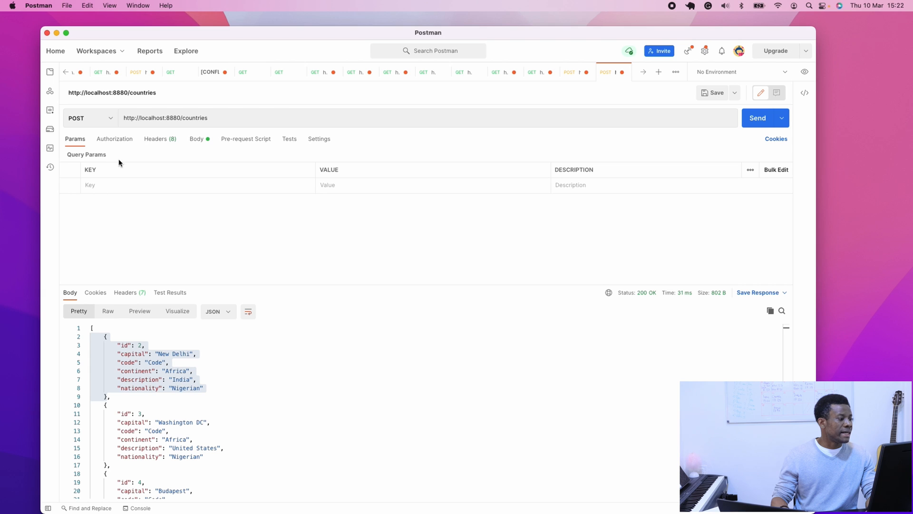
In the raw JSON body set id 10, nationality Ukrainian and continent Europe.
{"action": "left_click", "coordinate": [196, 139]}
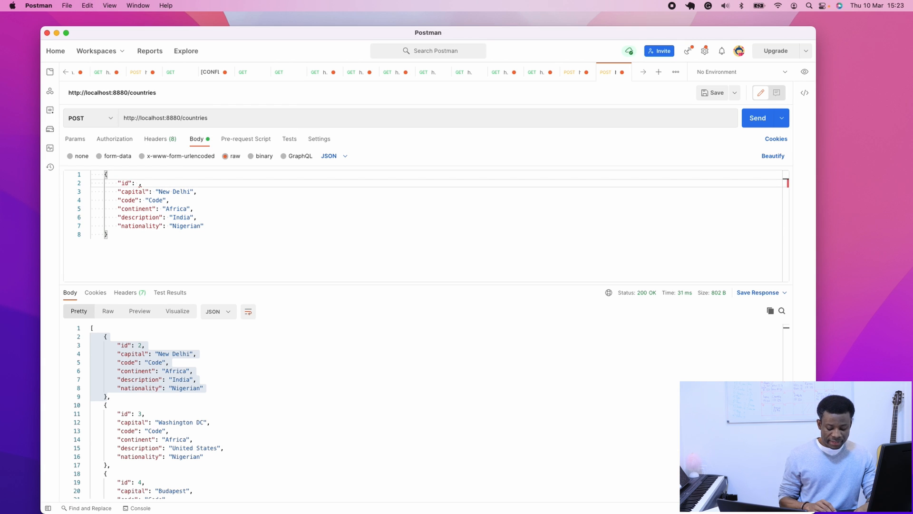
{"action": "type", "text": "10"}
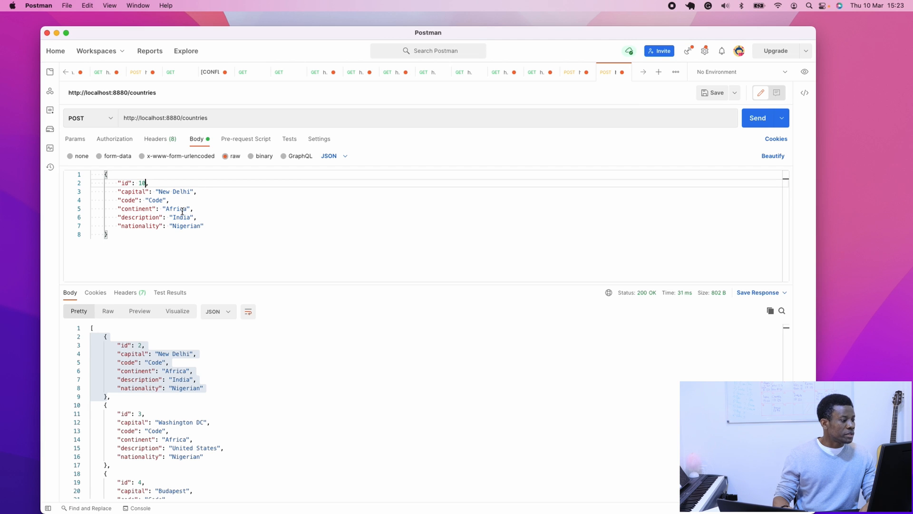
{"action": "double_click", "coordinate": [187, 226]}
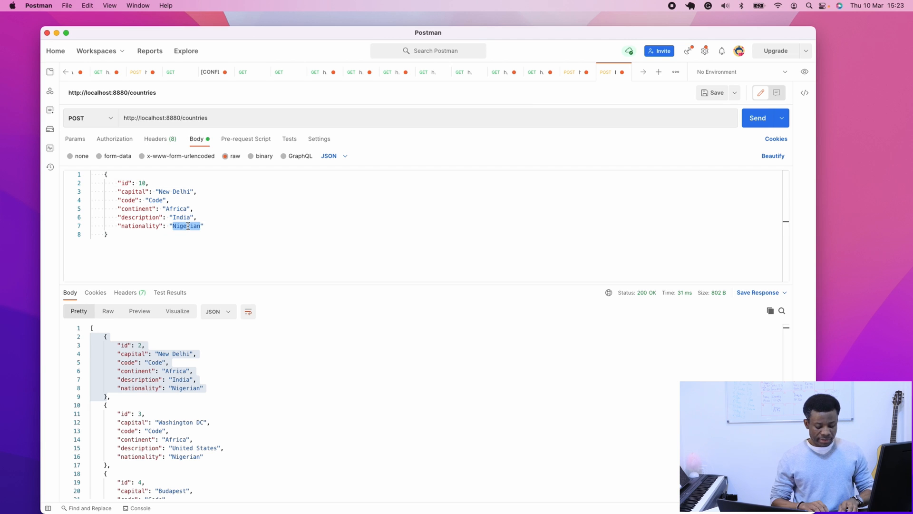
{"action": "type", "text": "Ukrain"}
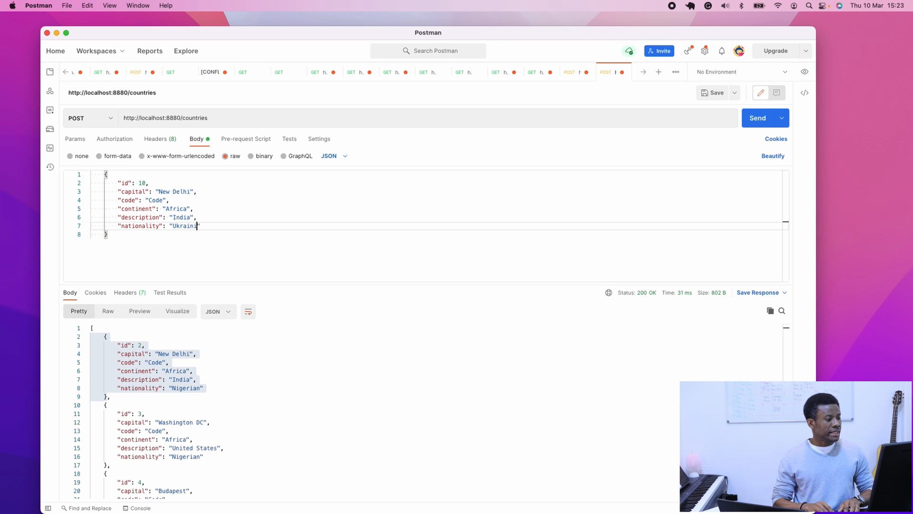
{"action": "type", "text": "iaan"}
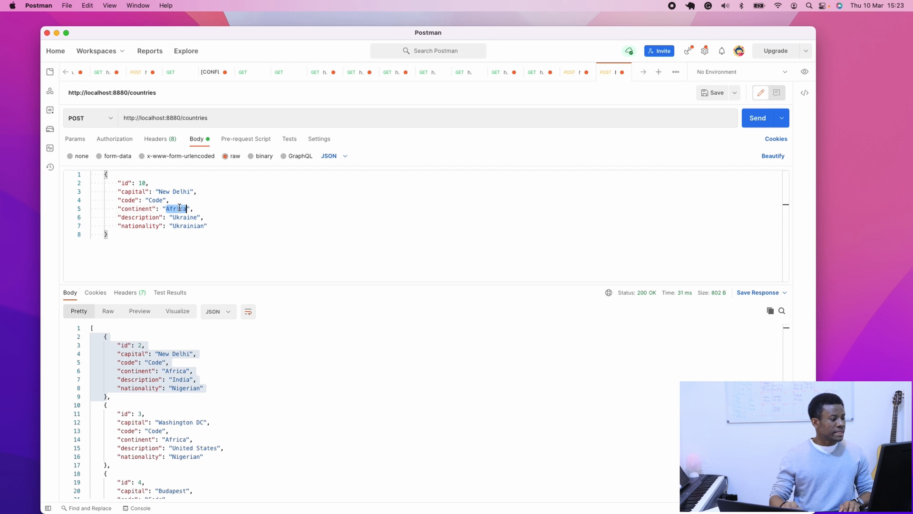
{"action": "type", "text": "Europe"}
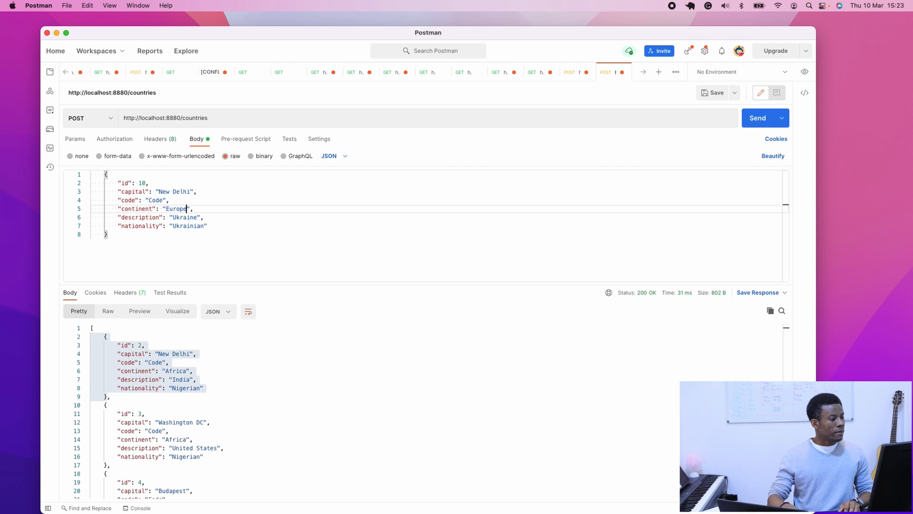
Set code UKR and capital Kyiv, then send the POST to /countries.
{"action": "double_click", "coordinate": [156, 200]}
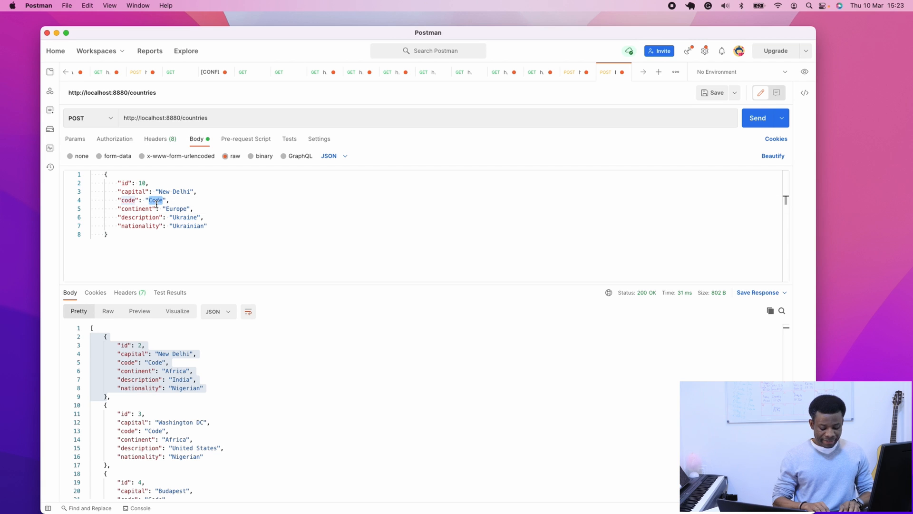
{"action": "type", "text": "UKR"}
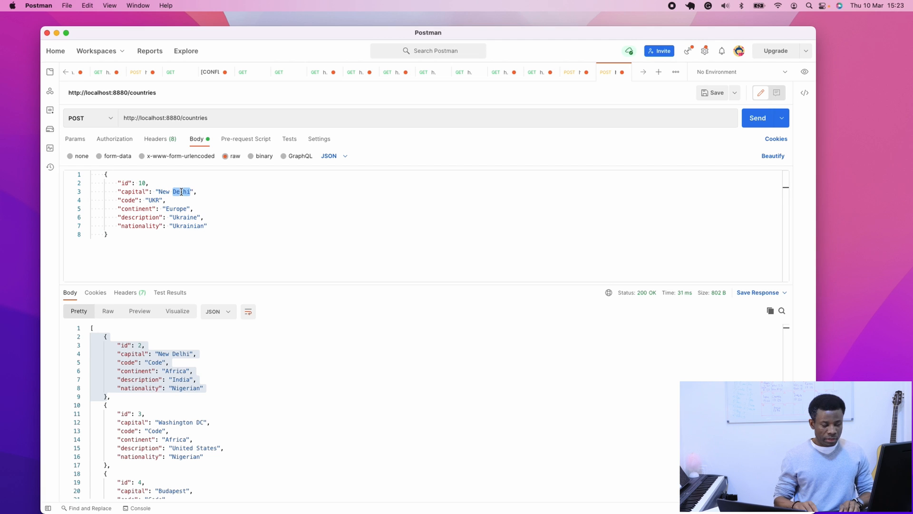
{"action": "type", "text": "K"}
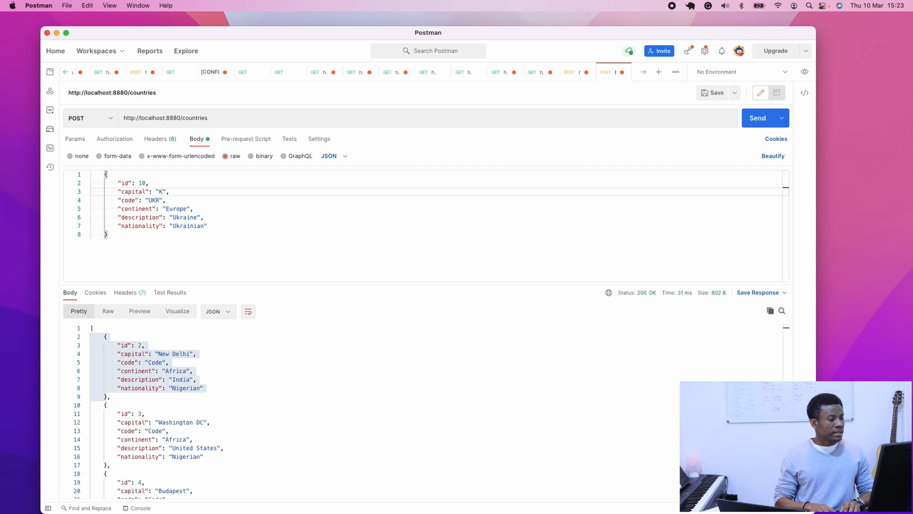
{"action": "type", "text": "yiv"}
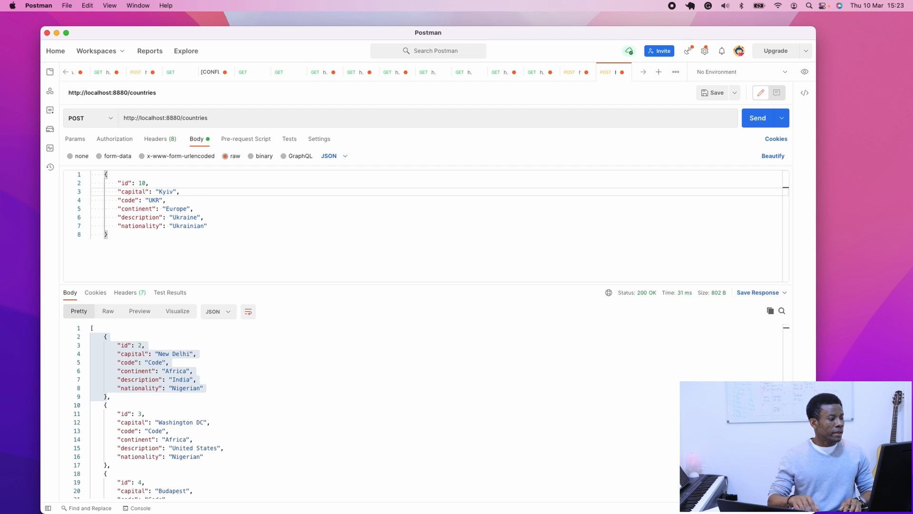
{"action": "mouse_move", "coordinate": [553, 162]}
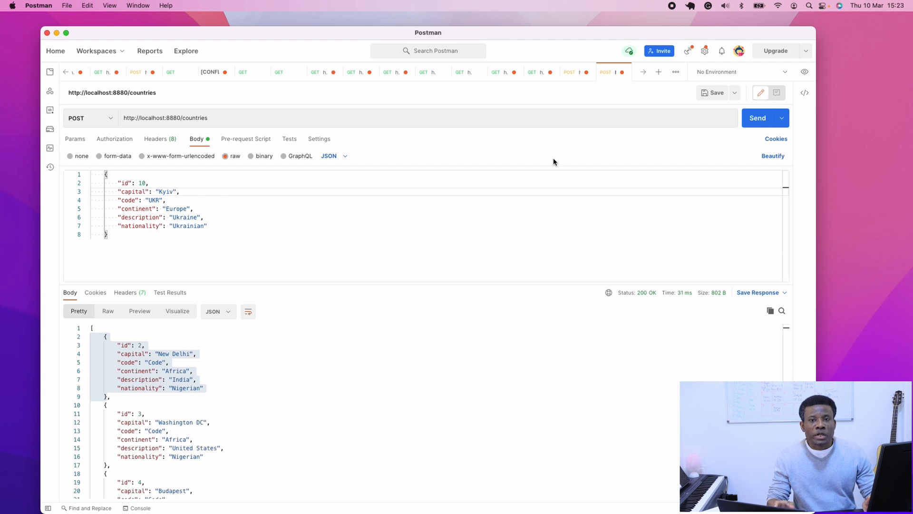
{"action": "left_click", "coordinate": [757, 118]}
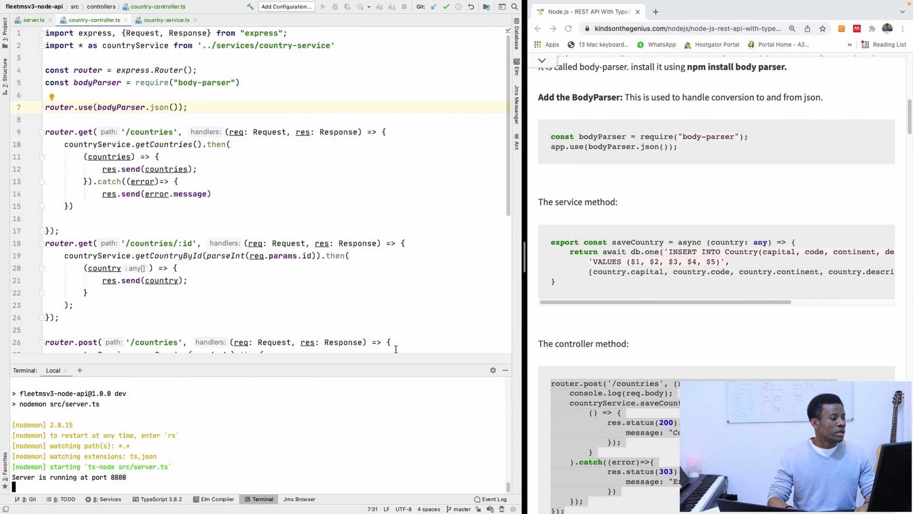
Extend saveCountry's INSERT with the id column, a $6 placeholder and country.id.
{"action": "scroll", "scroll_direction": "down", "scroll_amount": 3}
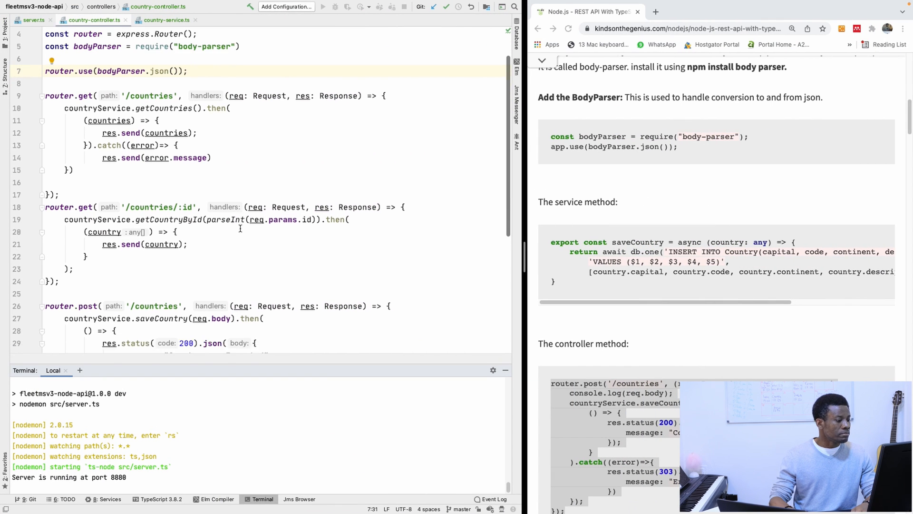
{"action": "left_click", "coordinate": [164, 20]}
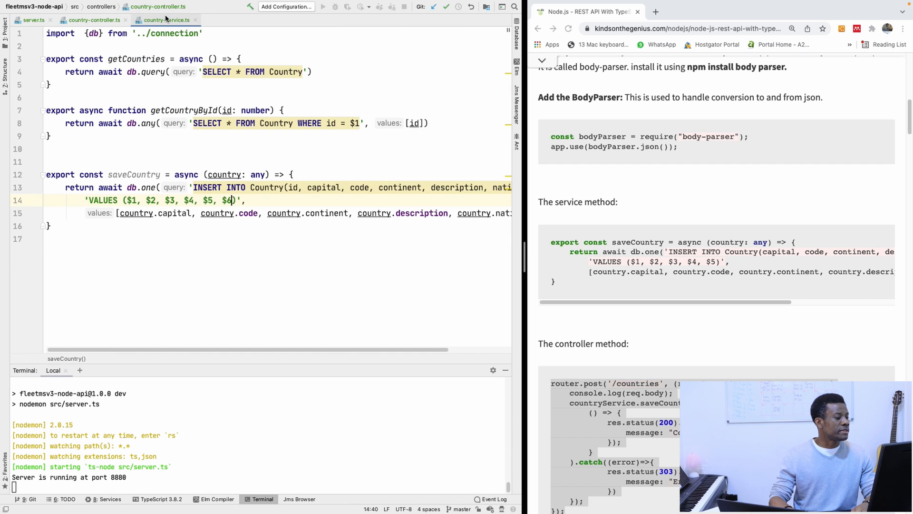
{"action": "left_click", "coordinate": [167, 19]}
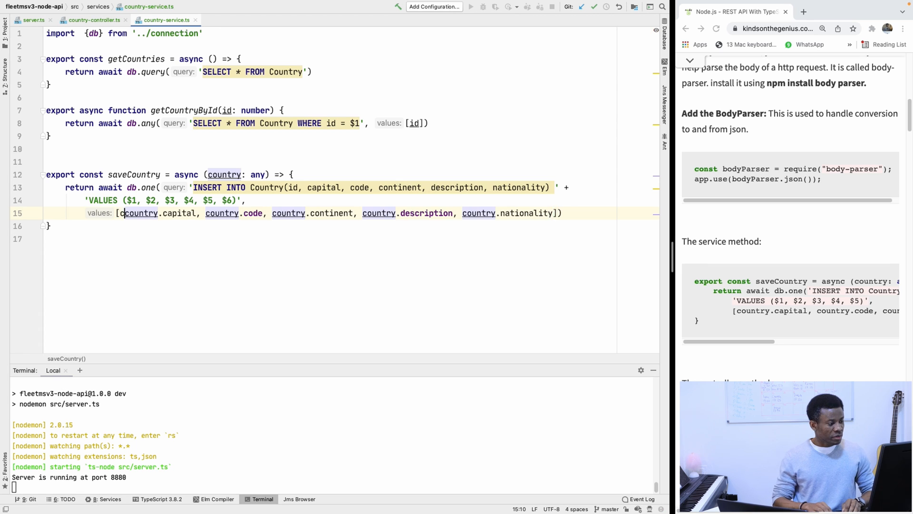
{"action": "type", "text": "ountry.id,"}
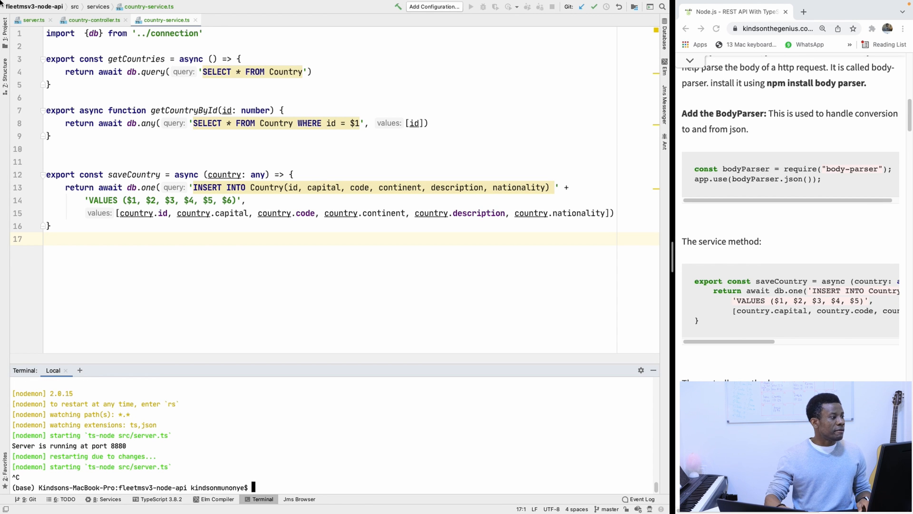
Restart the dev server with npm run dev in the terminal.
{"action": "left_click", "coordinate": [76, 6]}
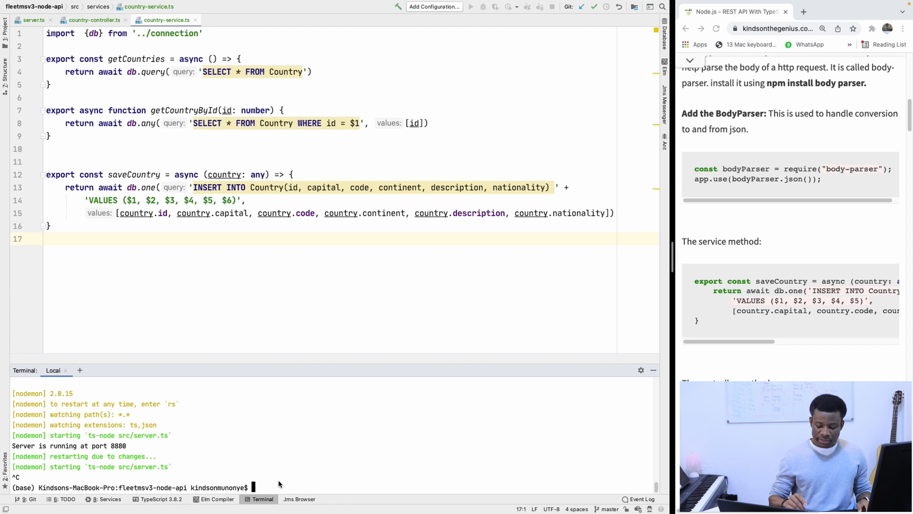
{"action": "type", "text": "npm run dev"}
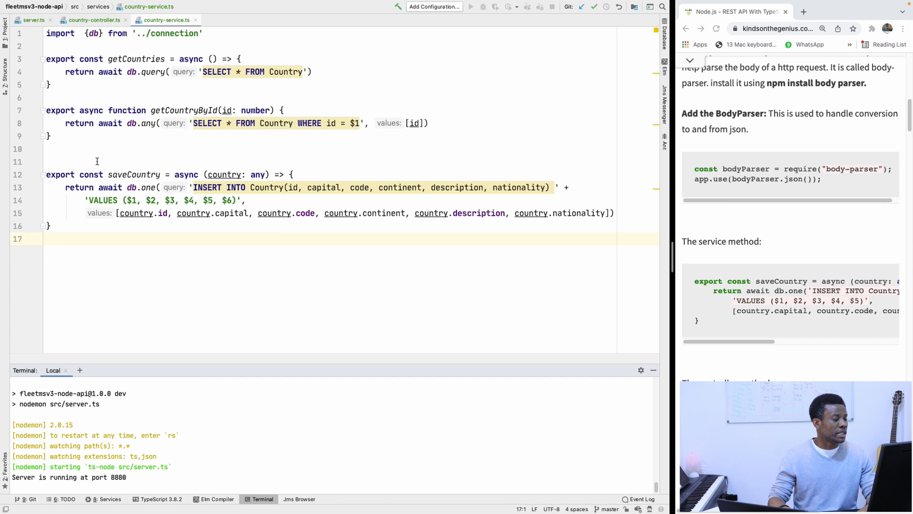
{"action": "left_click", "coordinate": [94, 20]}
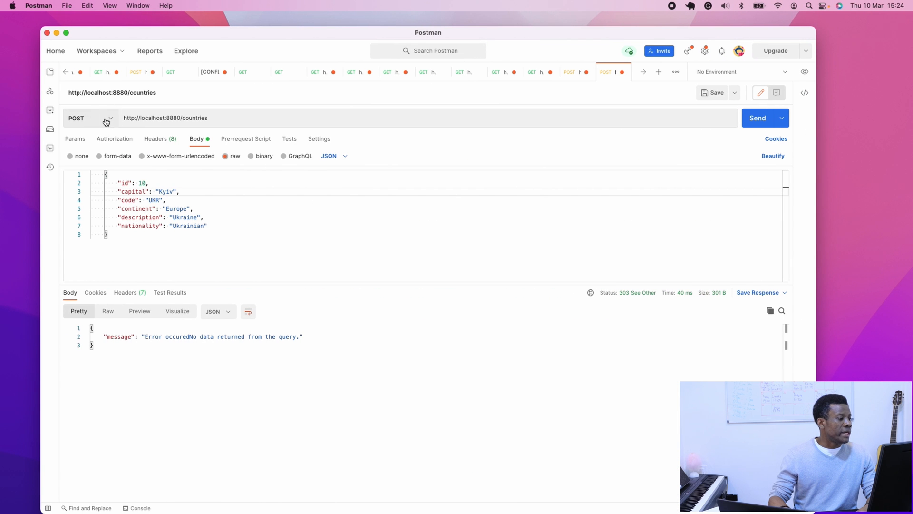
GET /countries and highlight the new Ukraine record with id 10 and capital Kyiv.
{"action": "left_click", "coordinate": [88, 118]}
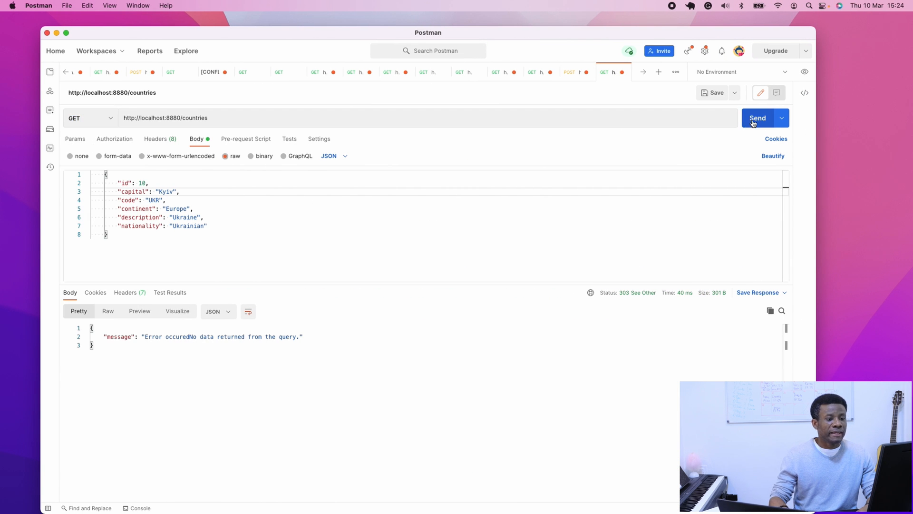
{"action": "left_click", "coordinate": [757, 118]}
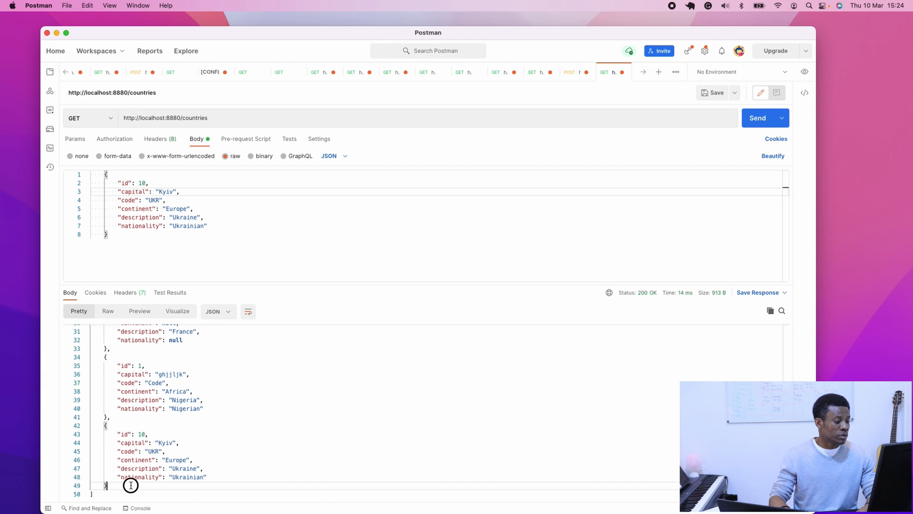
{"action": "left_click_drag", "start_coordinate": [130, 484], "coordinate": [94, 429]}
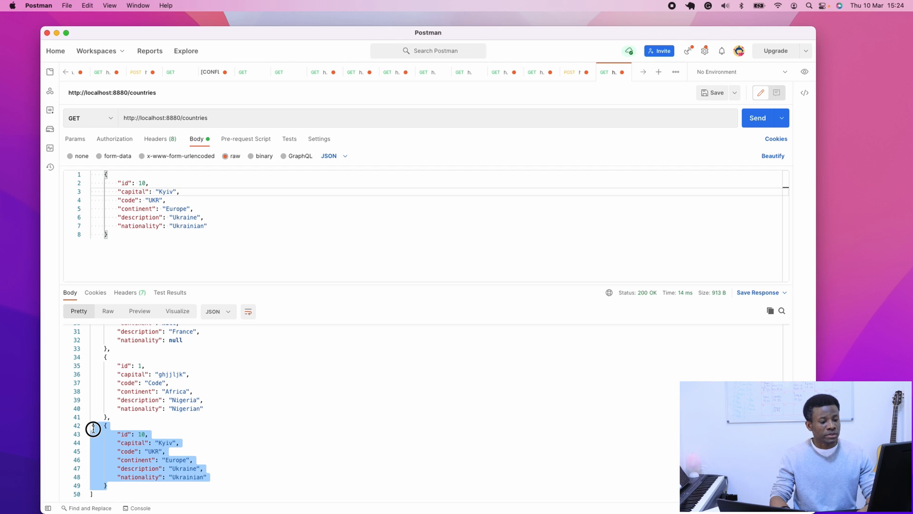